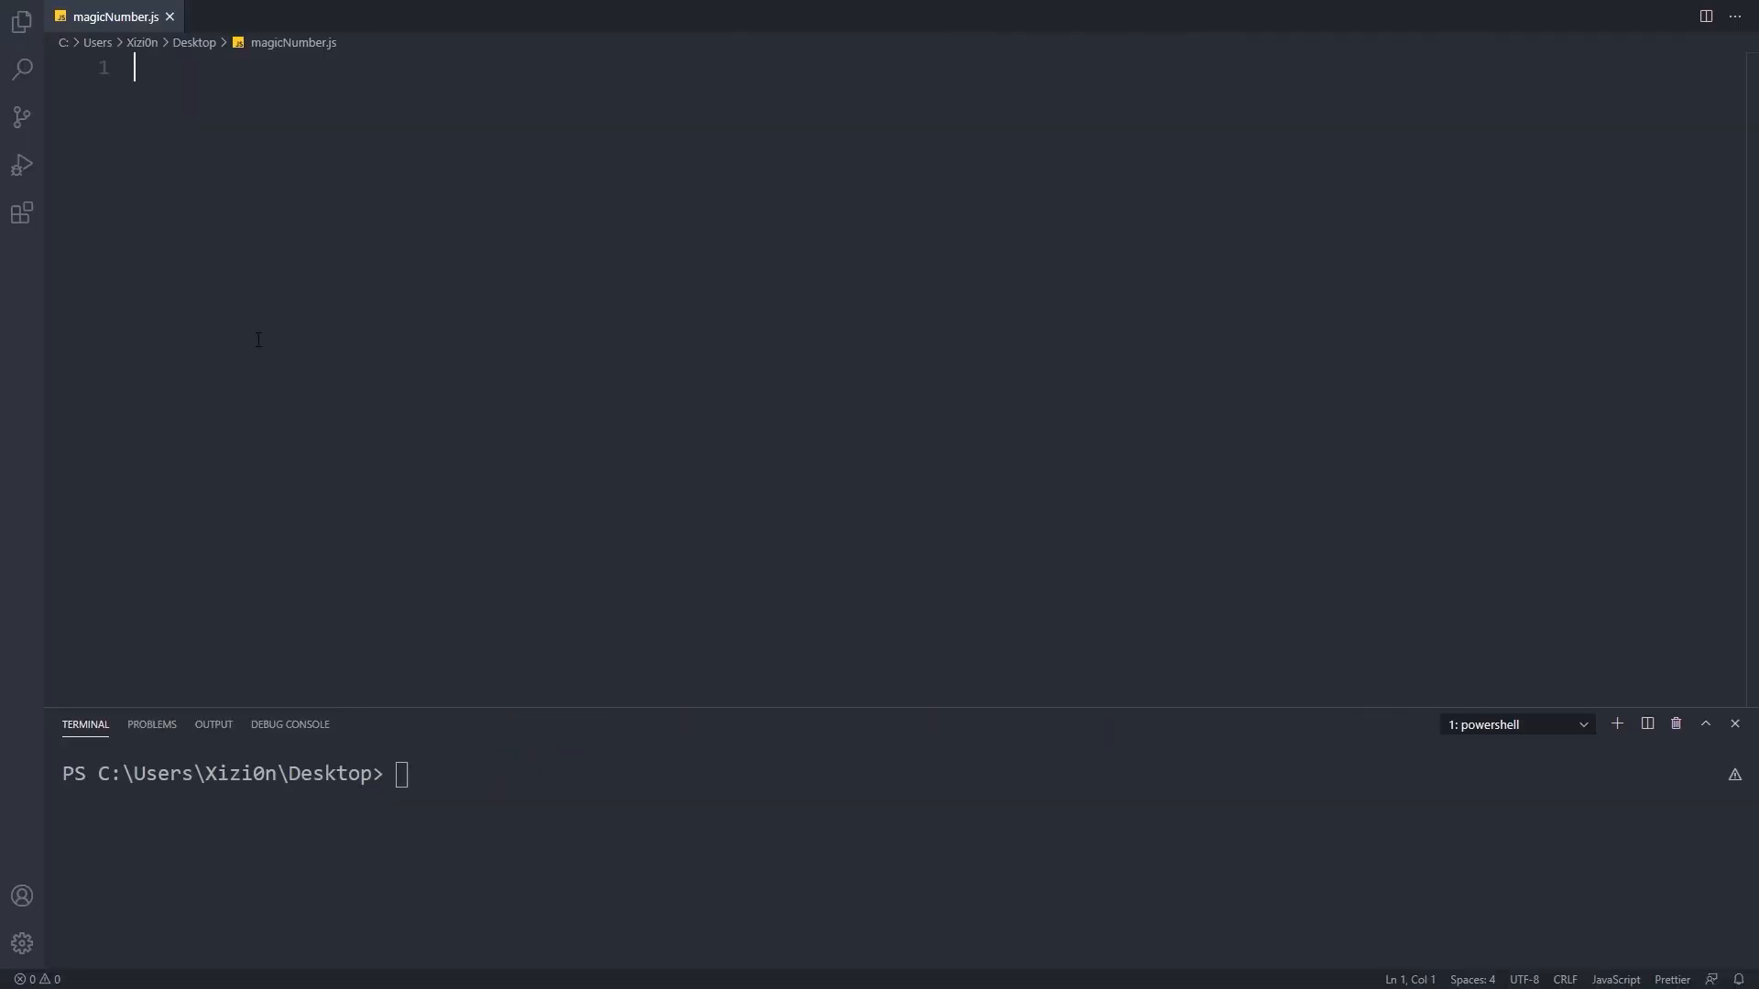
# Declare the isMagic arrow function taking num, with an if returning true when num is 1.
pyautogui.write('const isMagic = (')
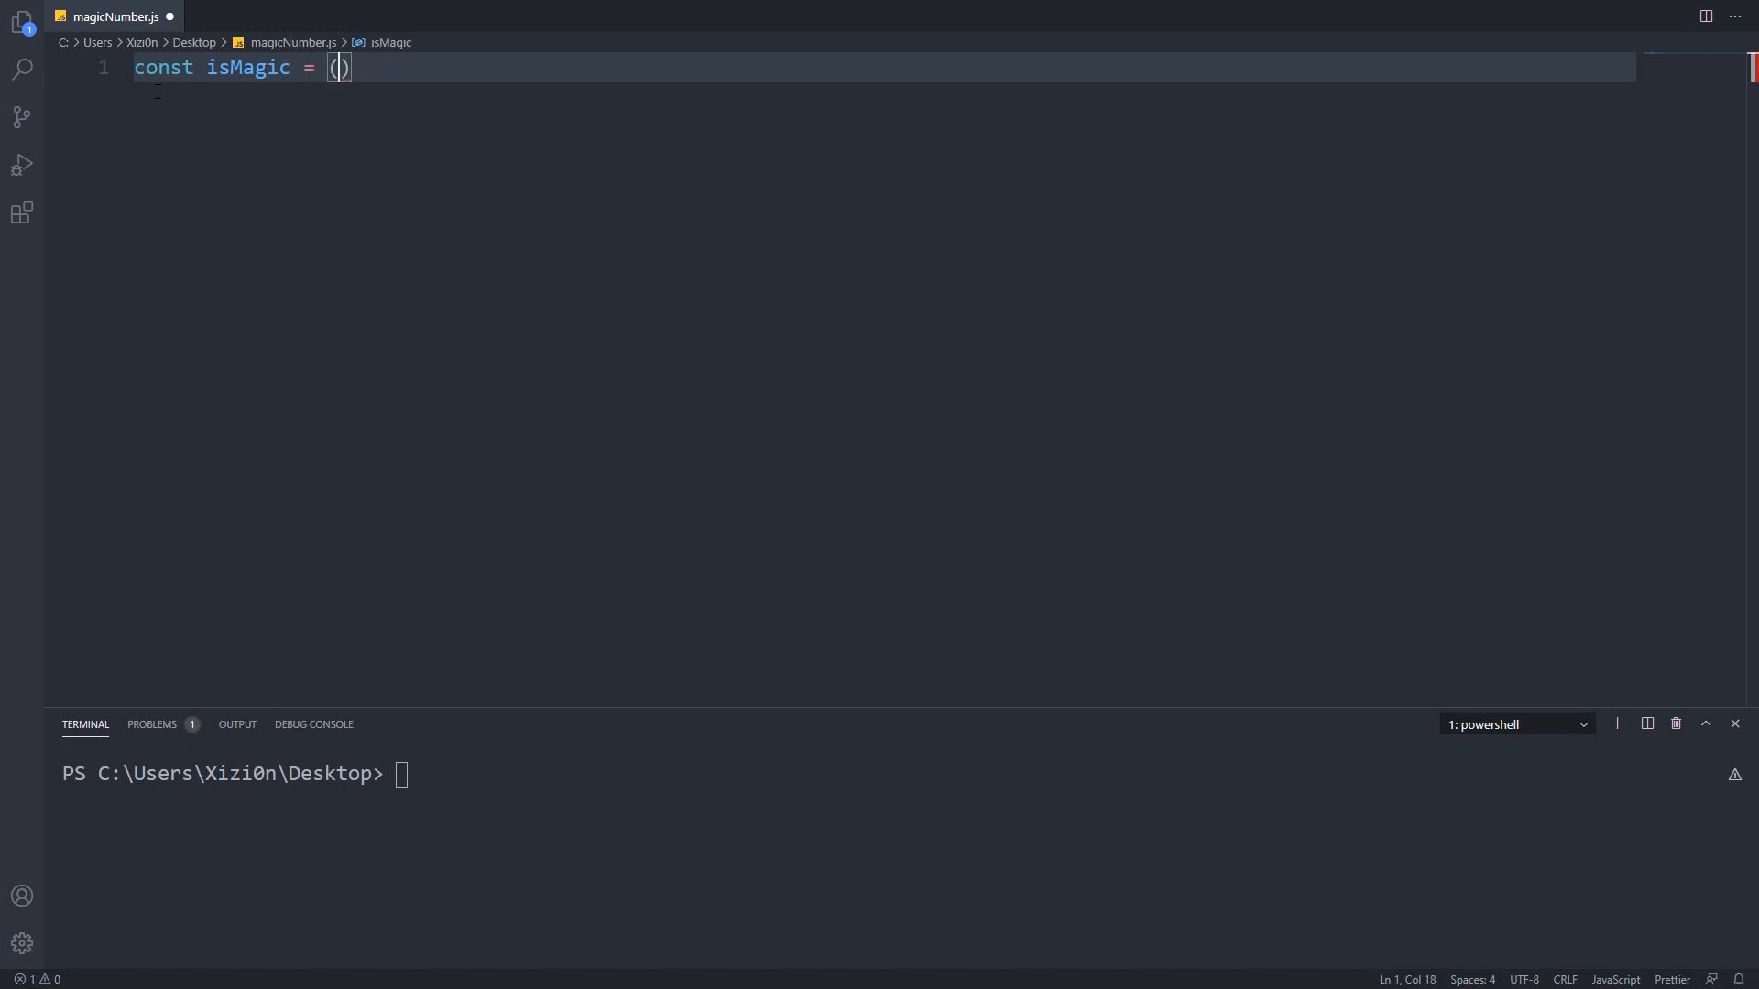
pyautogui.write('num) =>')
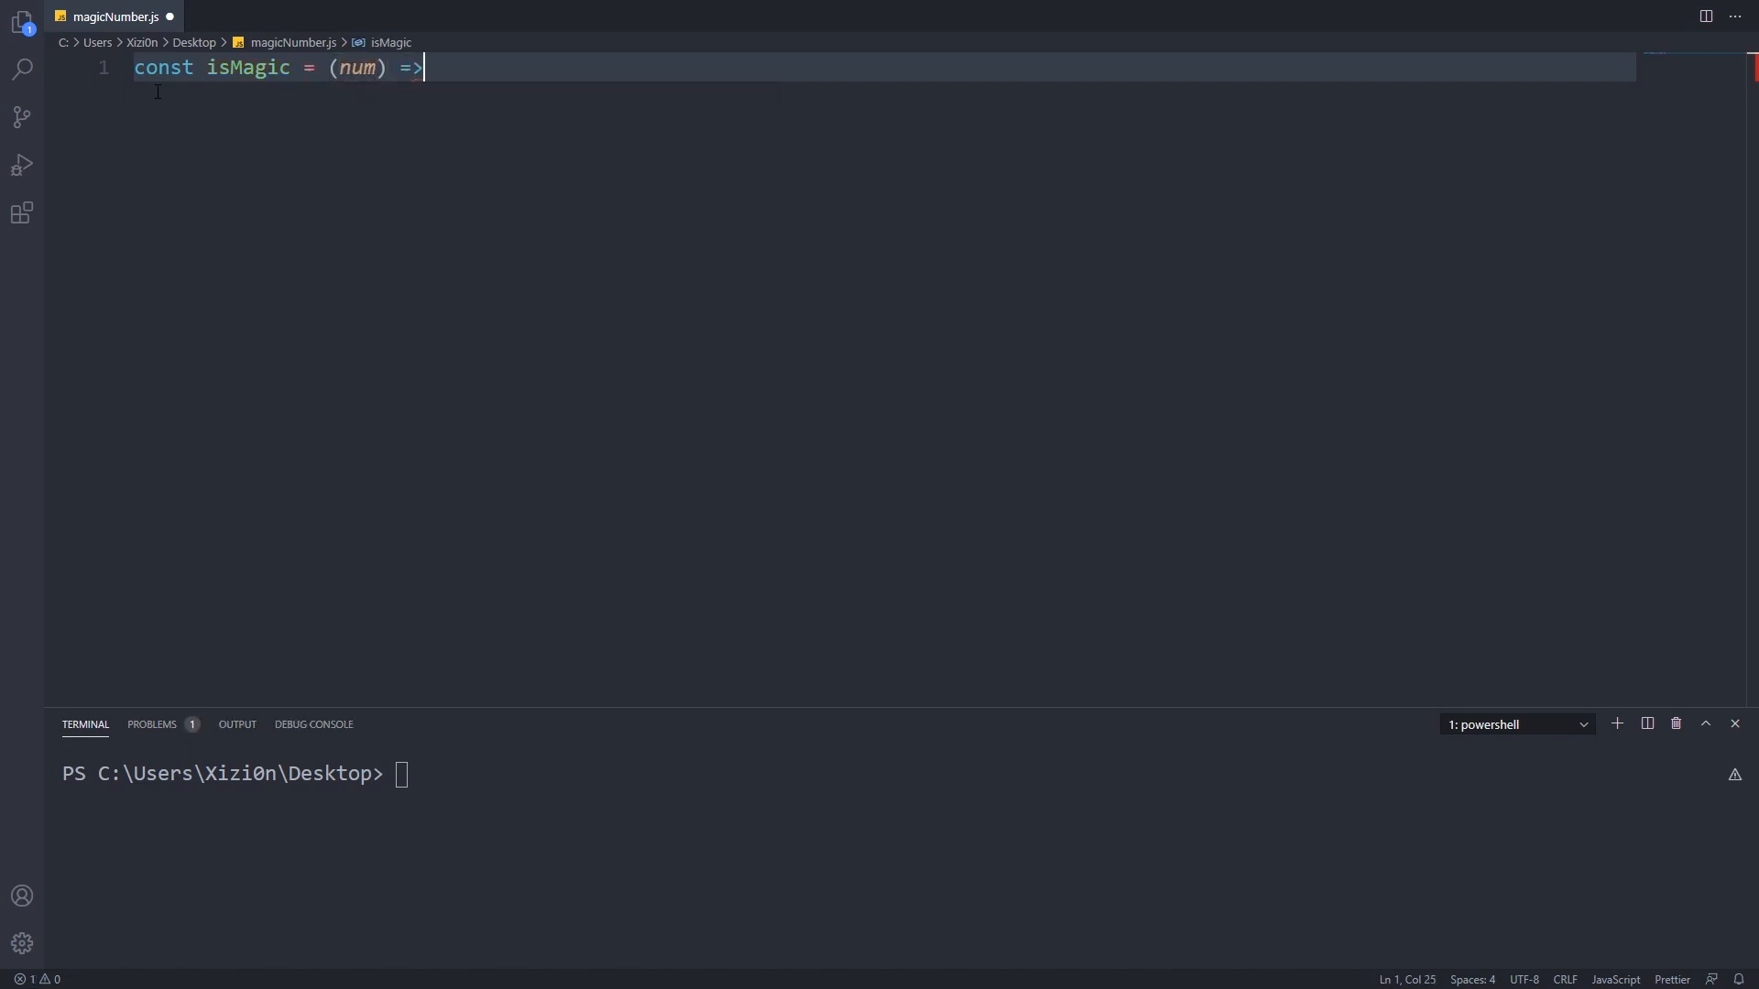
pyautogui.write('{')
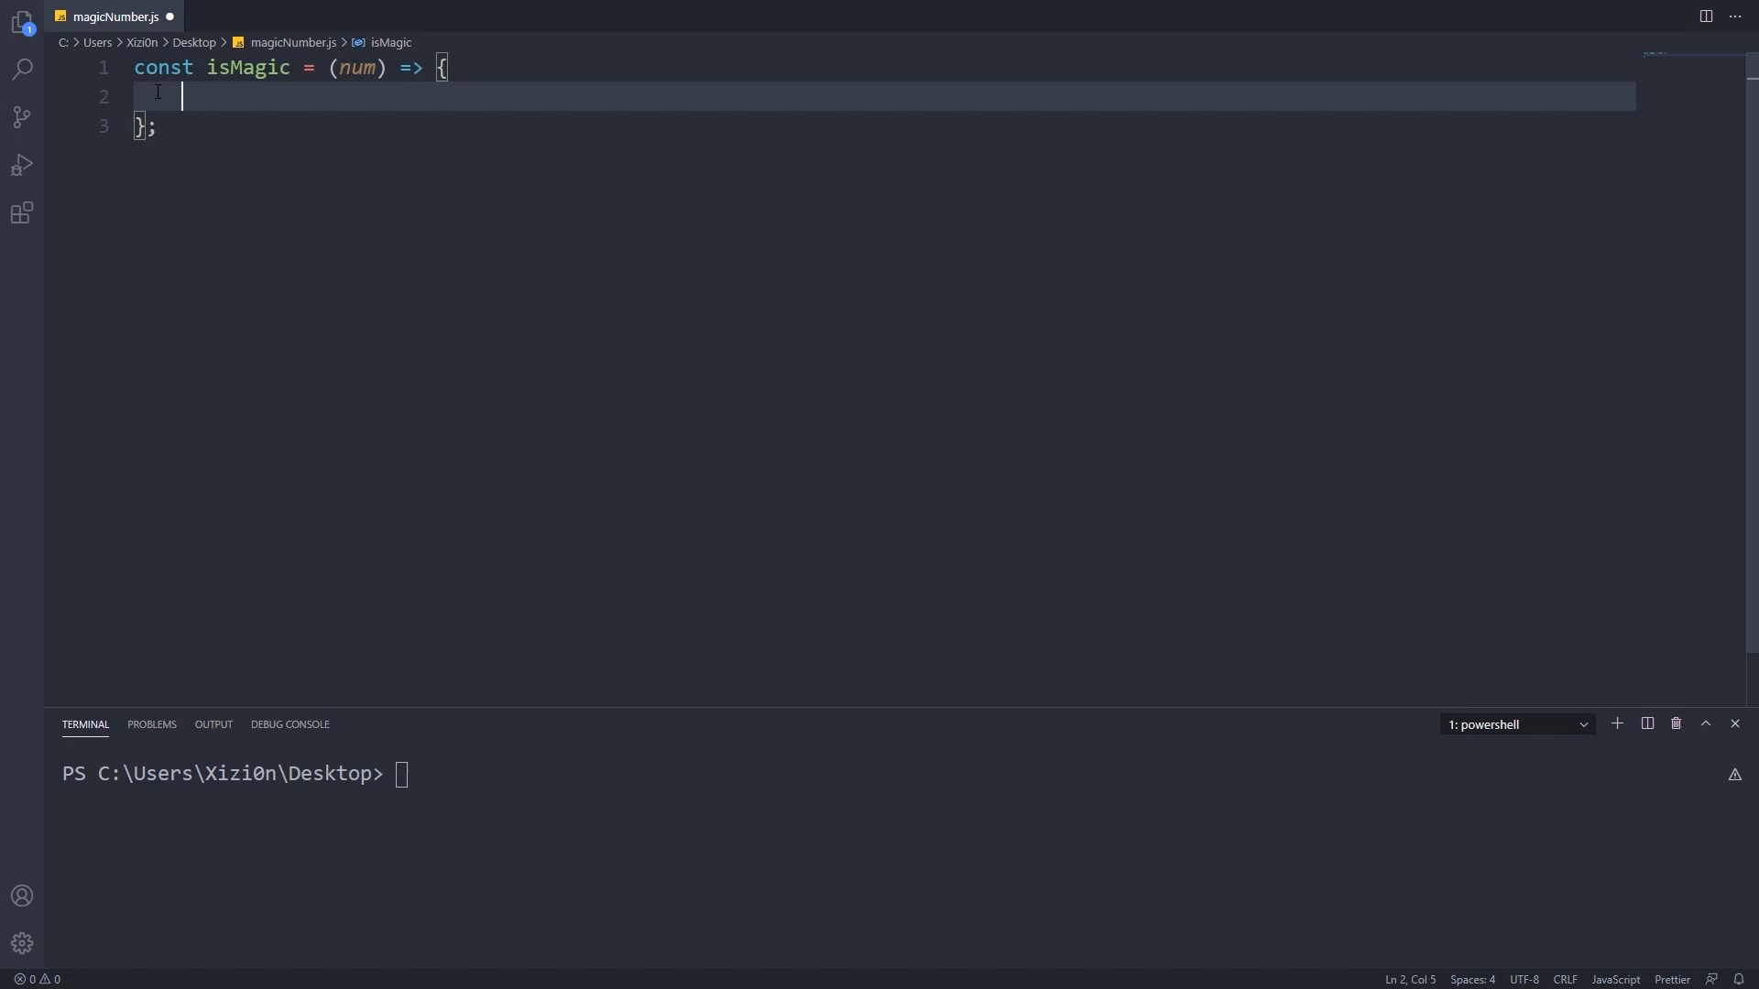
pyautogui.write('if(n)')
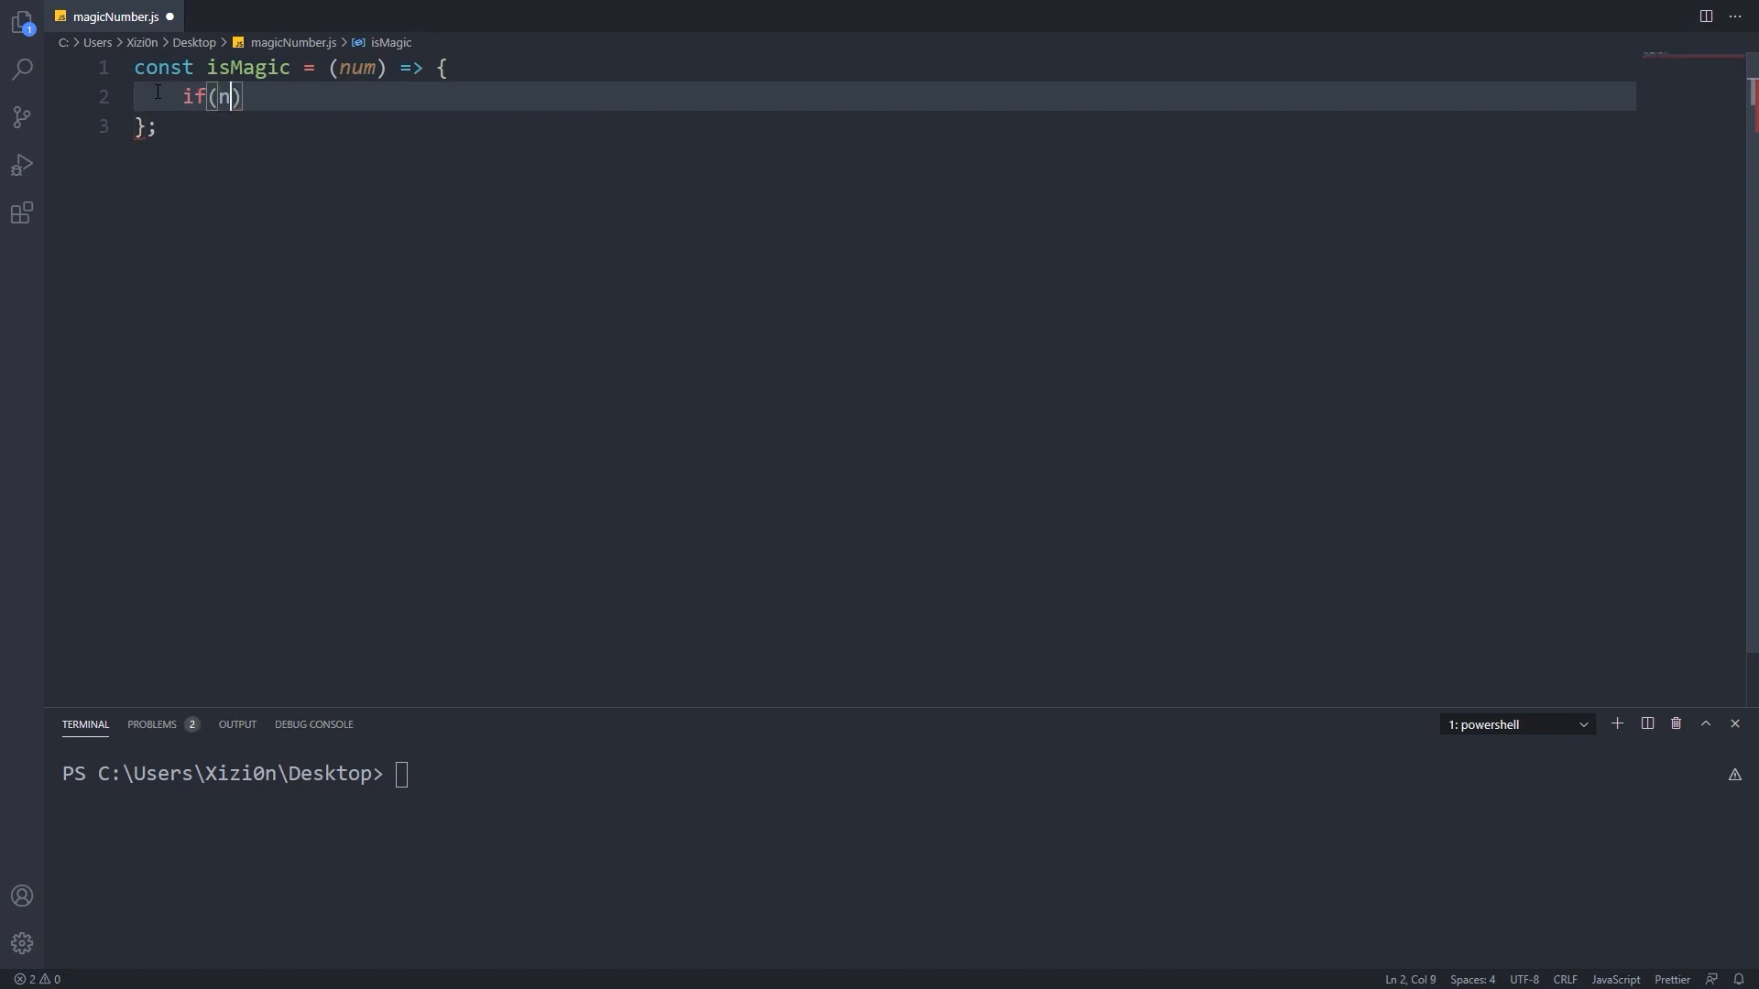
pyautogui.write('um === 1){}')
pyautogui.write('return true;')
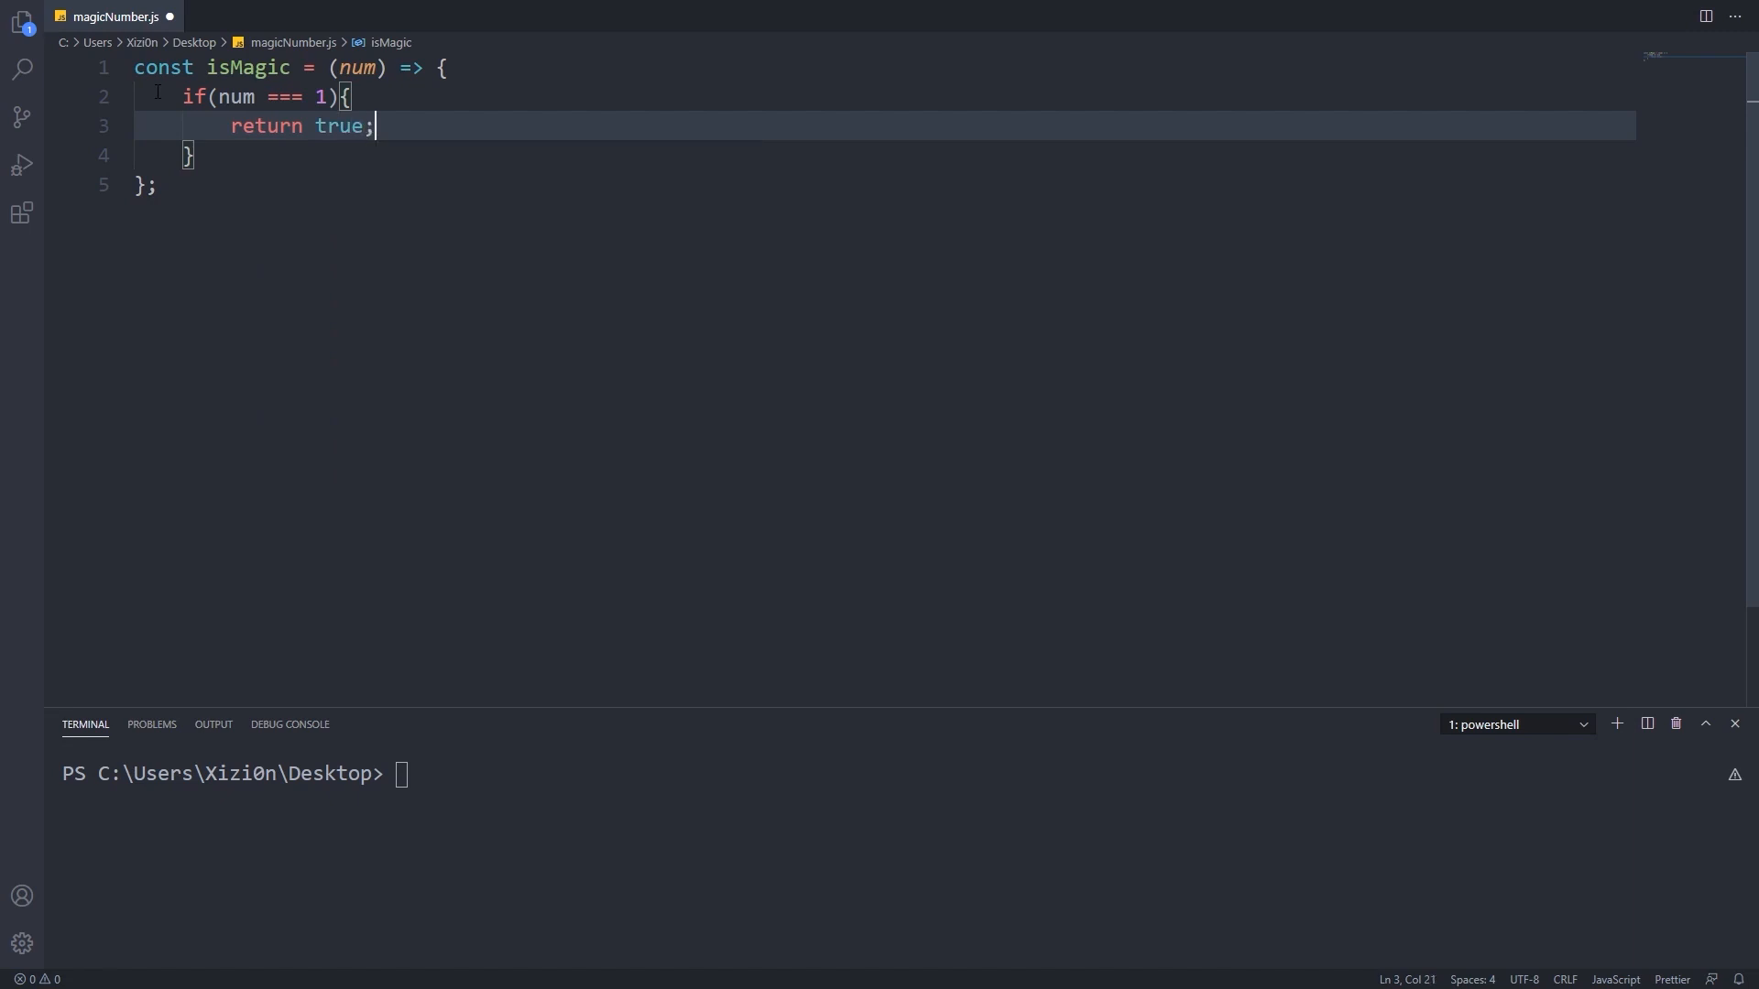
# Return false for other single-digit numbers, then begin declaring numArr.
pyautogui.write('else if ()')
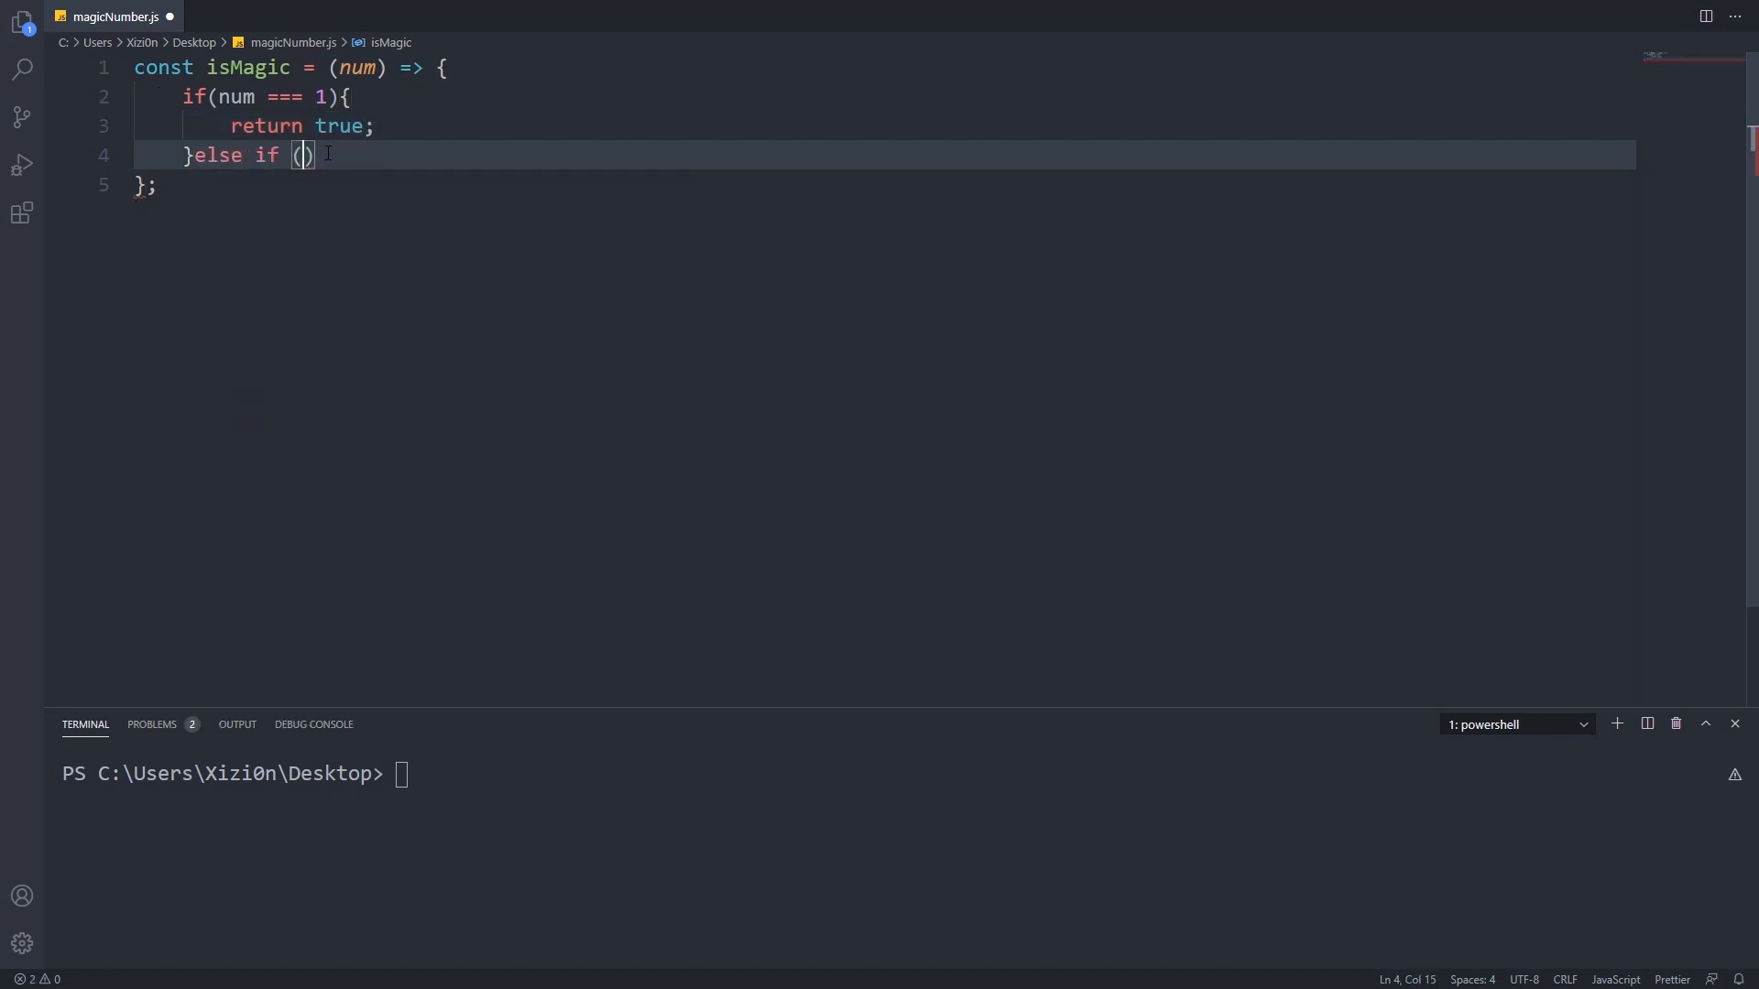
pyautogui.write('num.')
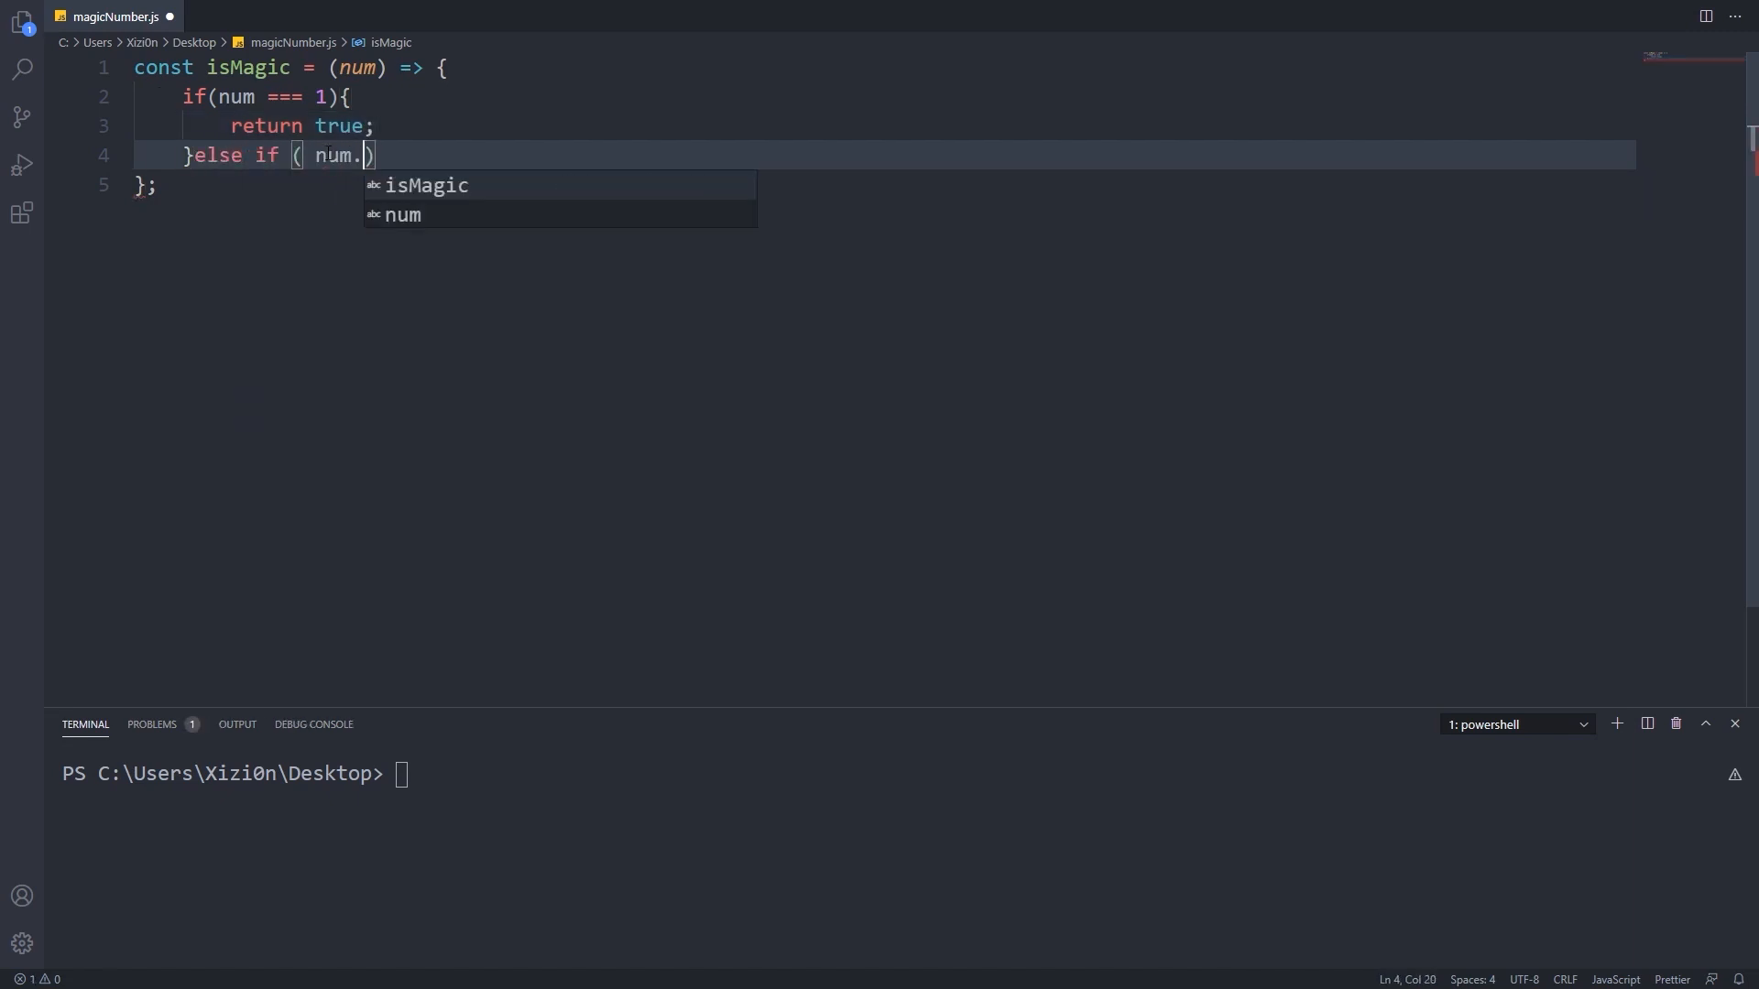
pyautogui.write('toString().length === 1) {')
pyautogui.write('ret')
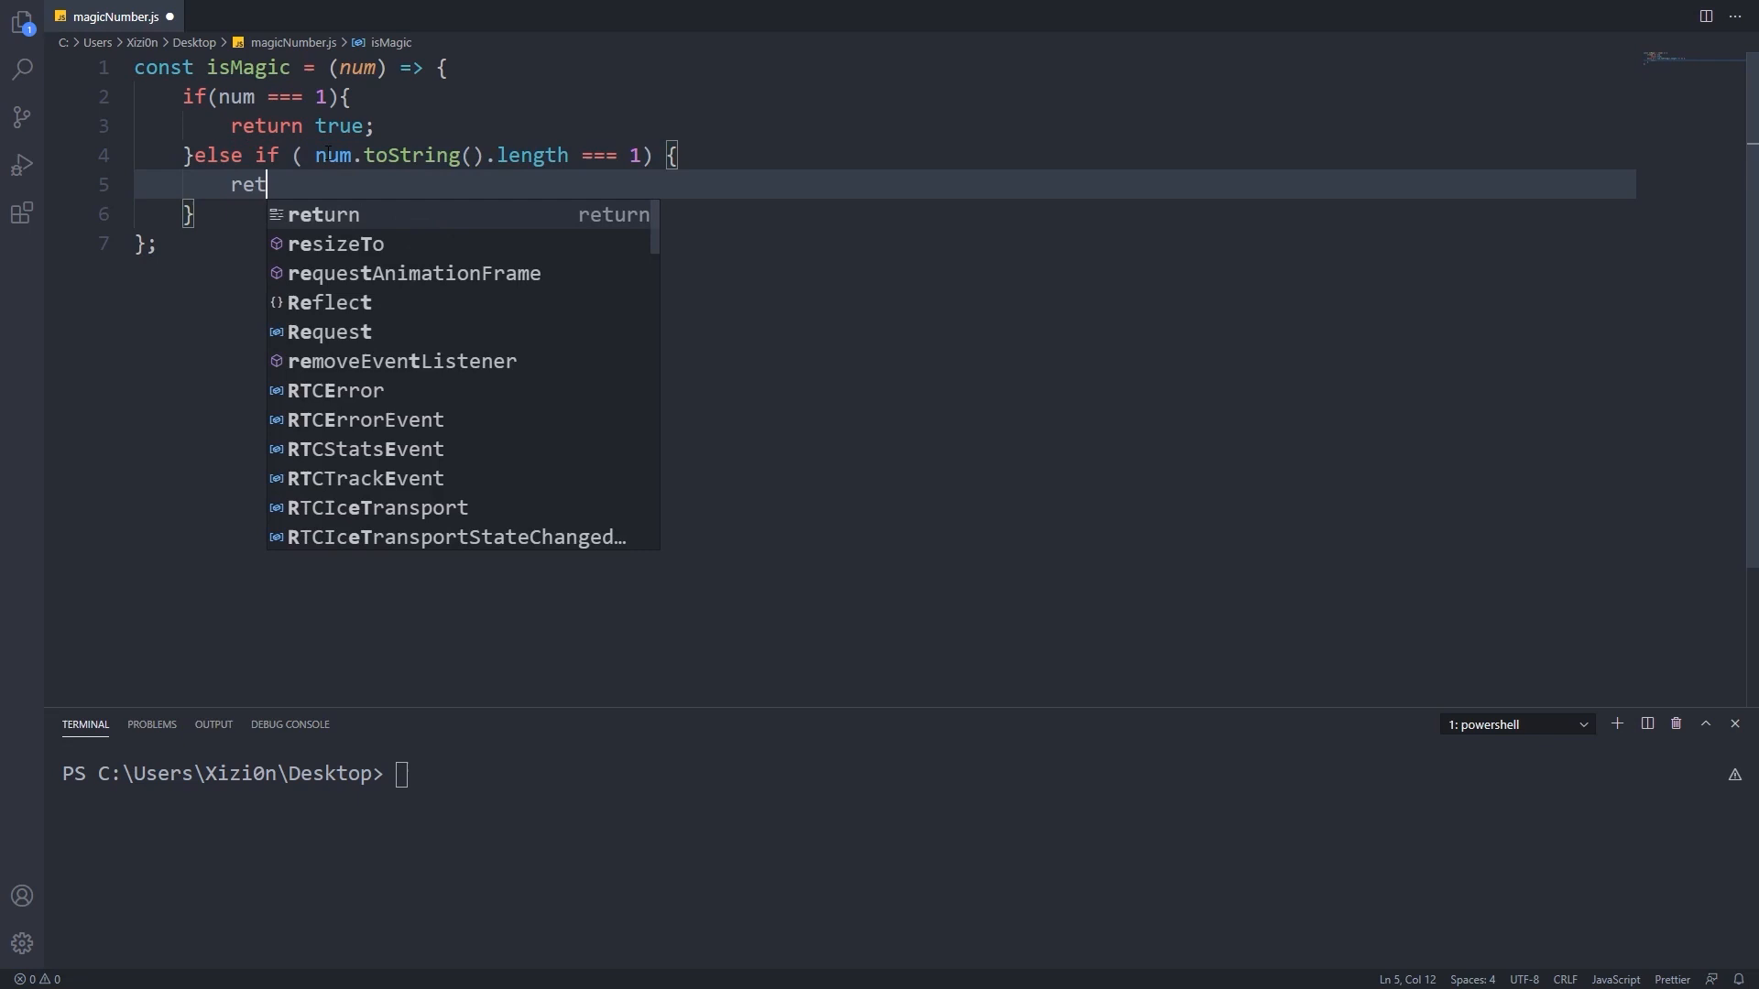
pyautogui.write('urn false;')
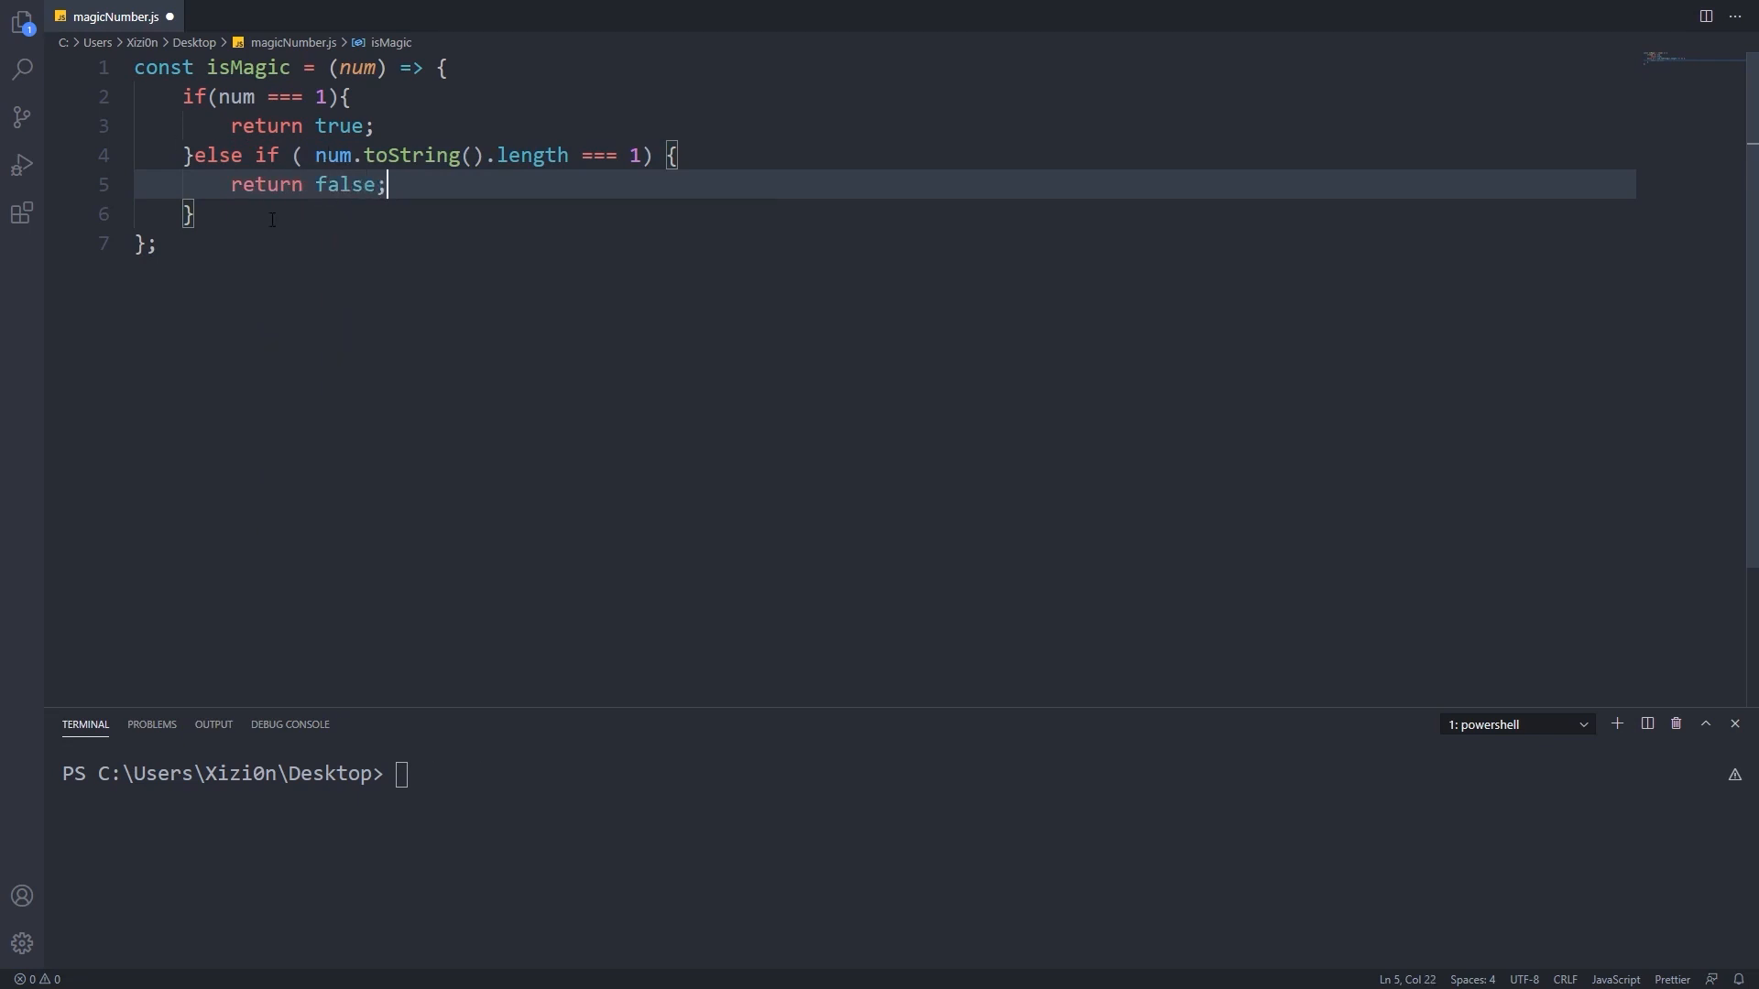
pyautogui.write('const nu')
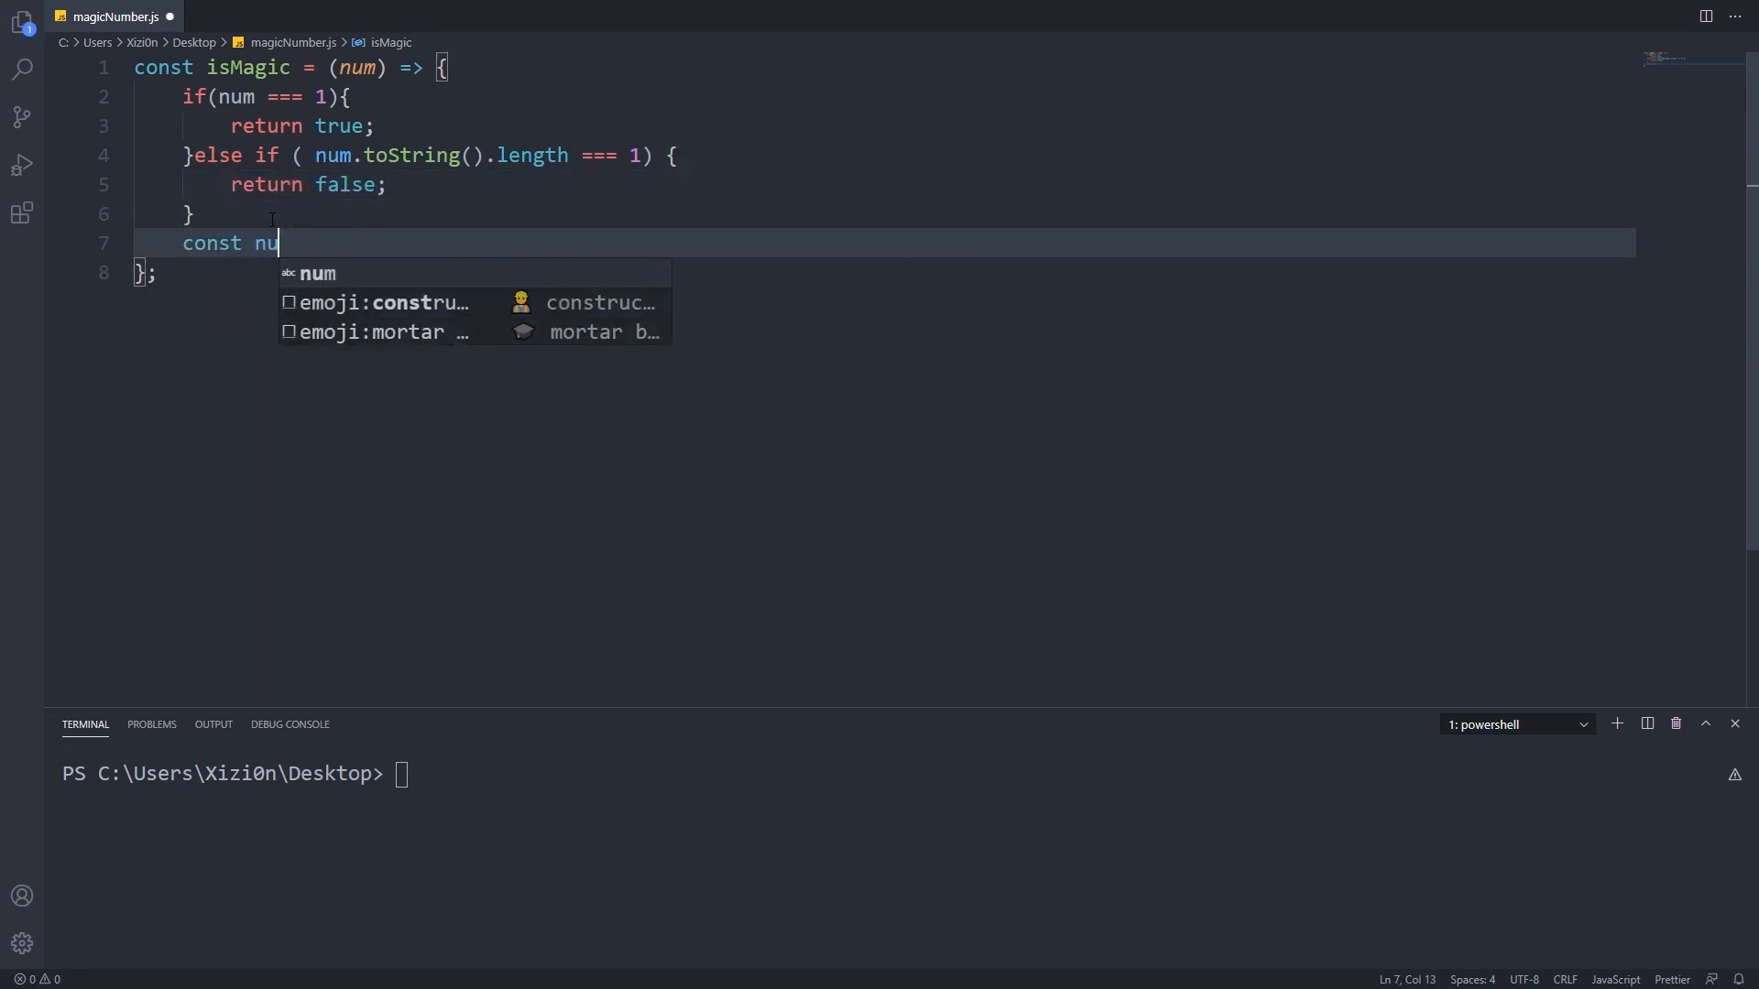
# Split the number into numArr, start digitSum at 0, and loop over numArr's indices.
pyautogui.write('mArr = num.toString(')
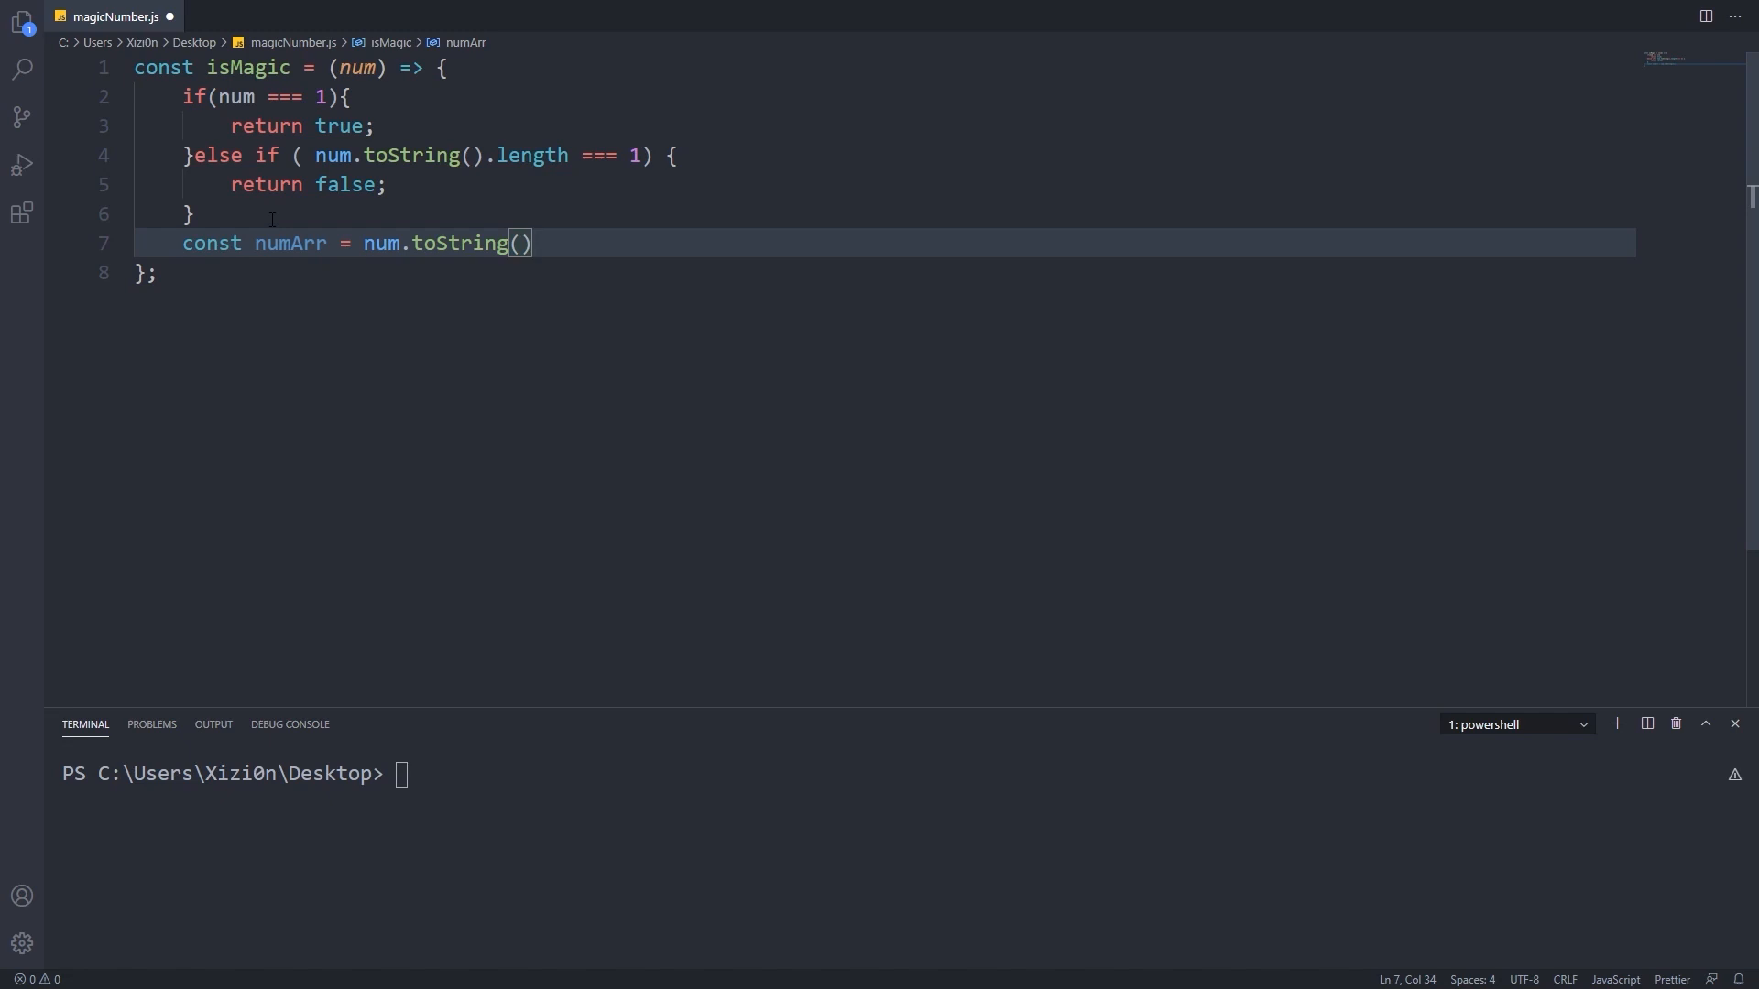
pyautogui.write(".split('');")
pyautogui.write('let digitSum =')
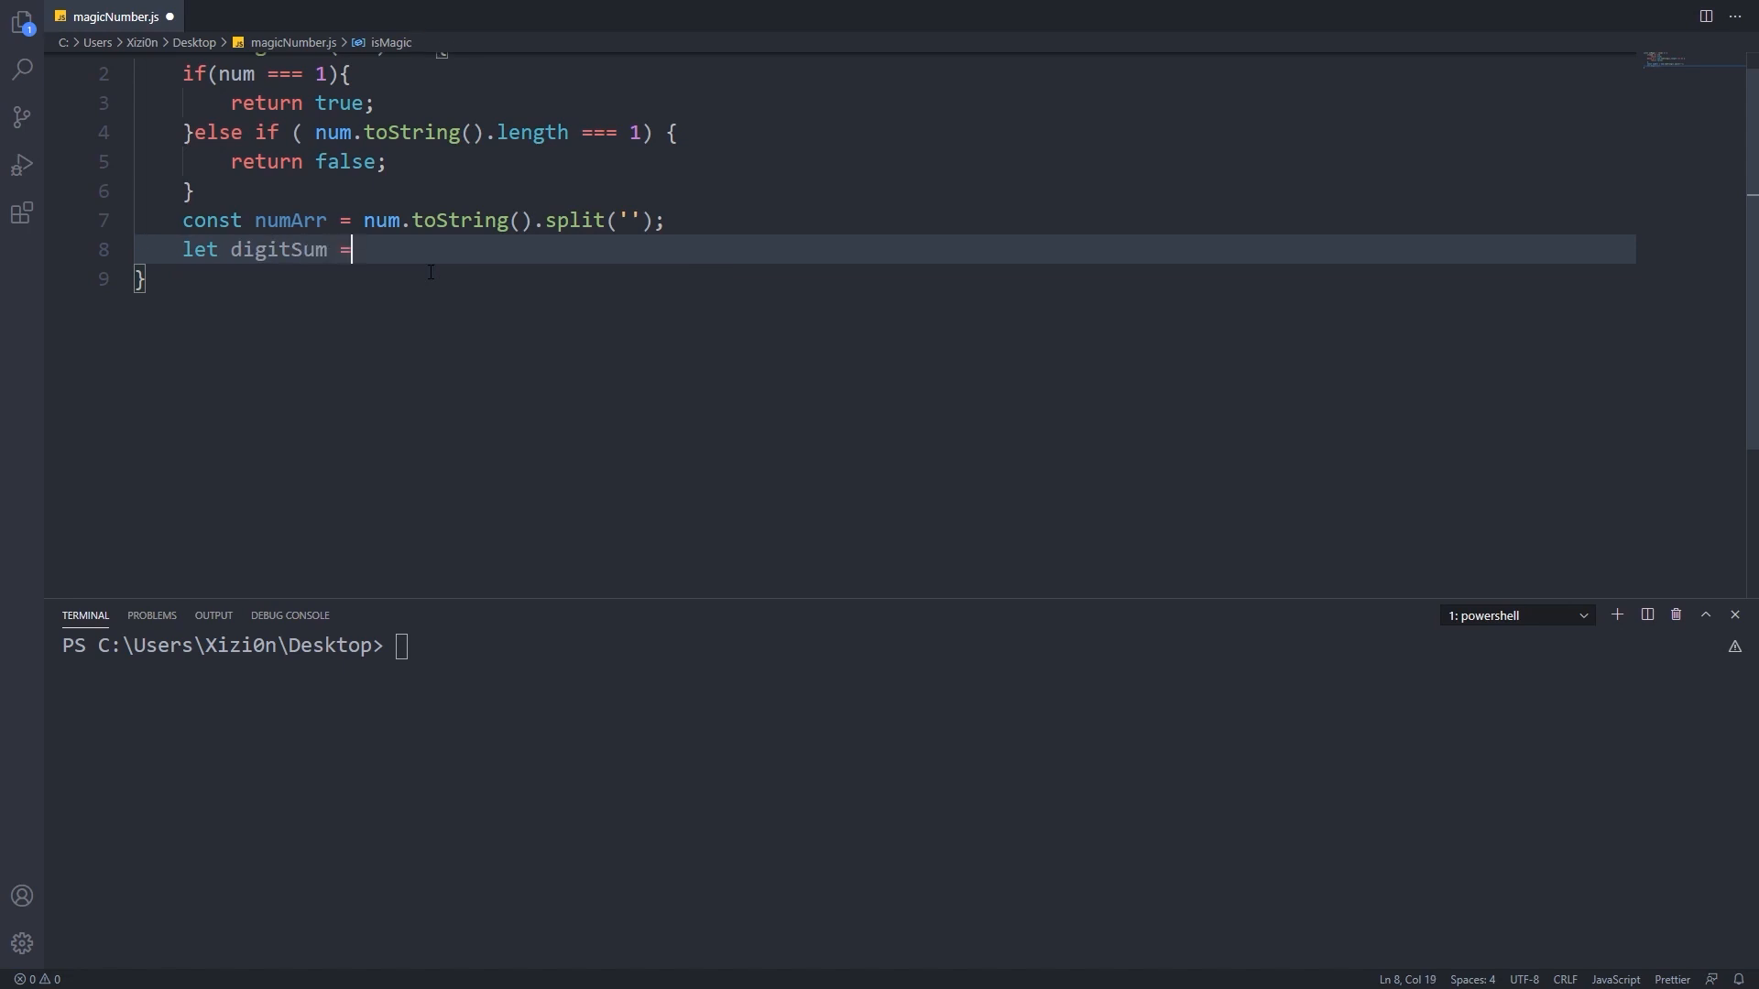
pyautogui.write('0;')
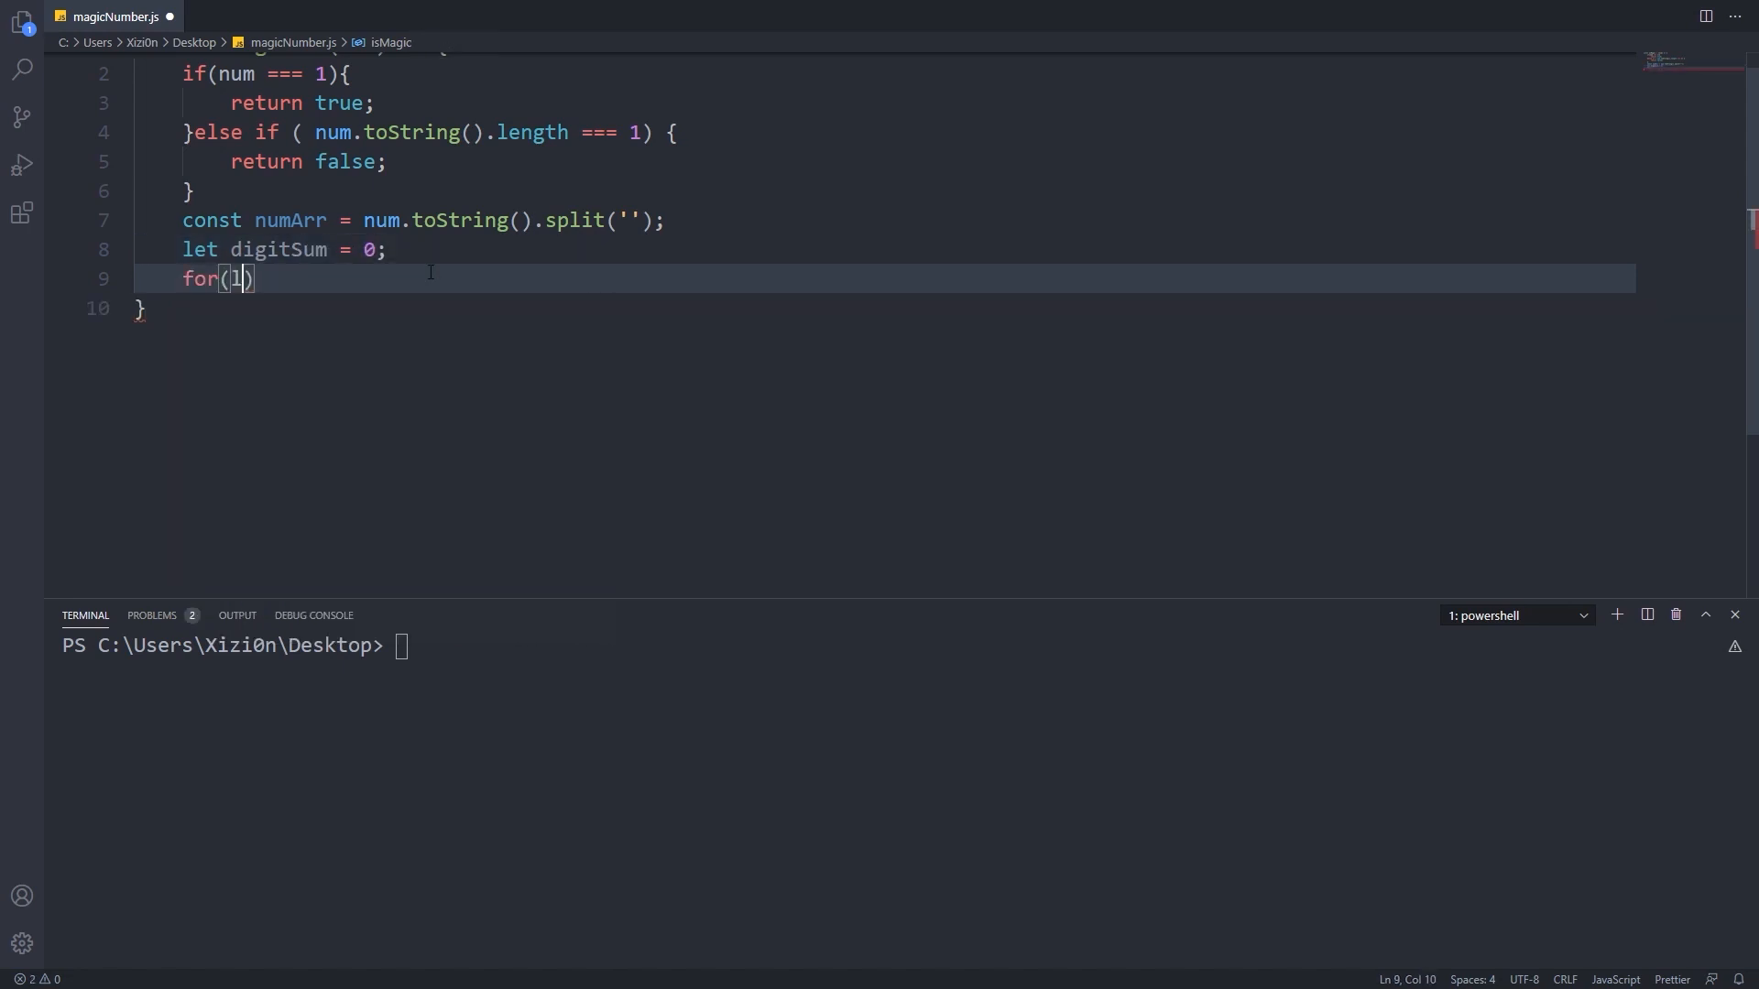
pyautogui.write('let index = 0;')
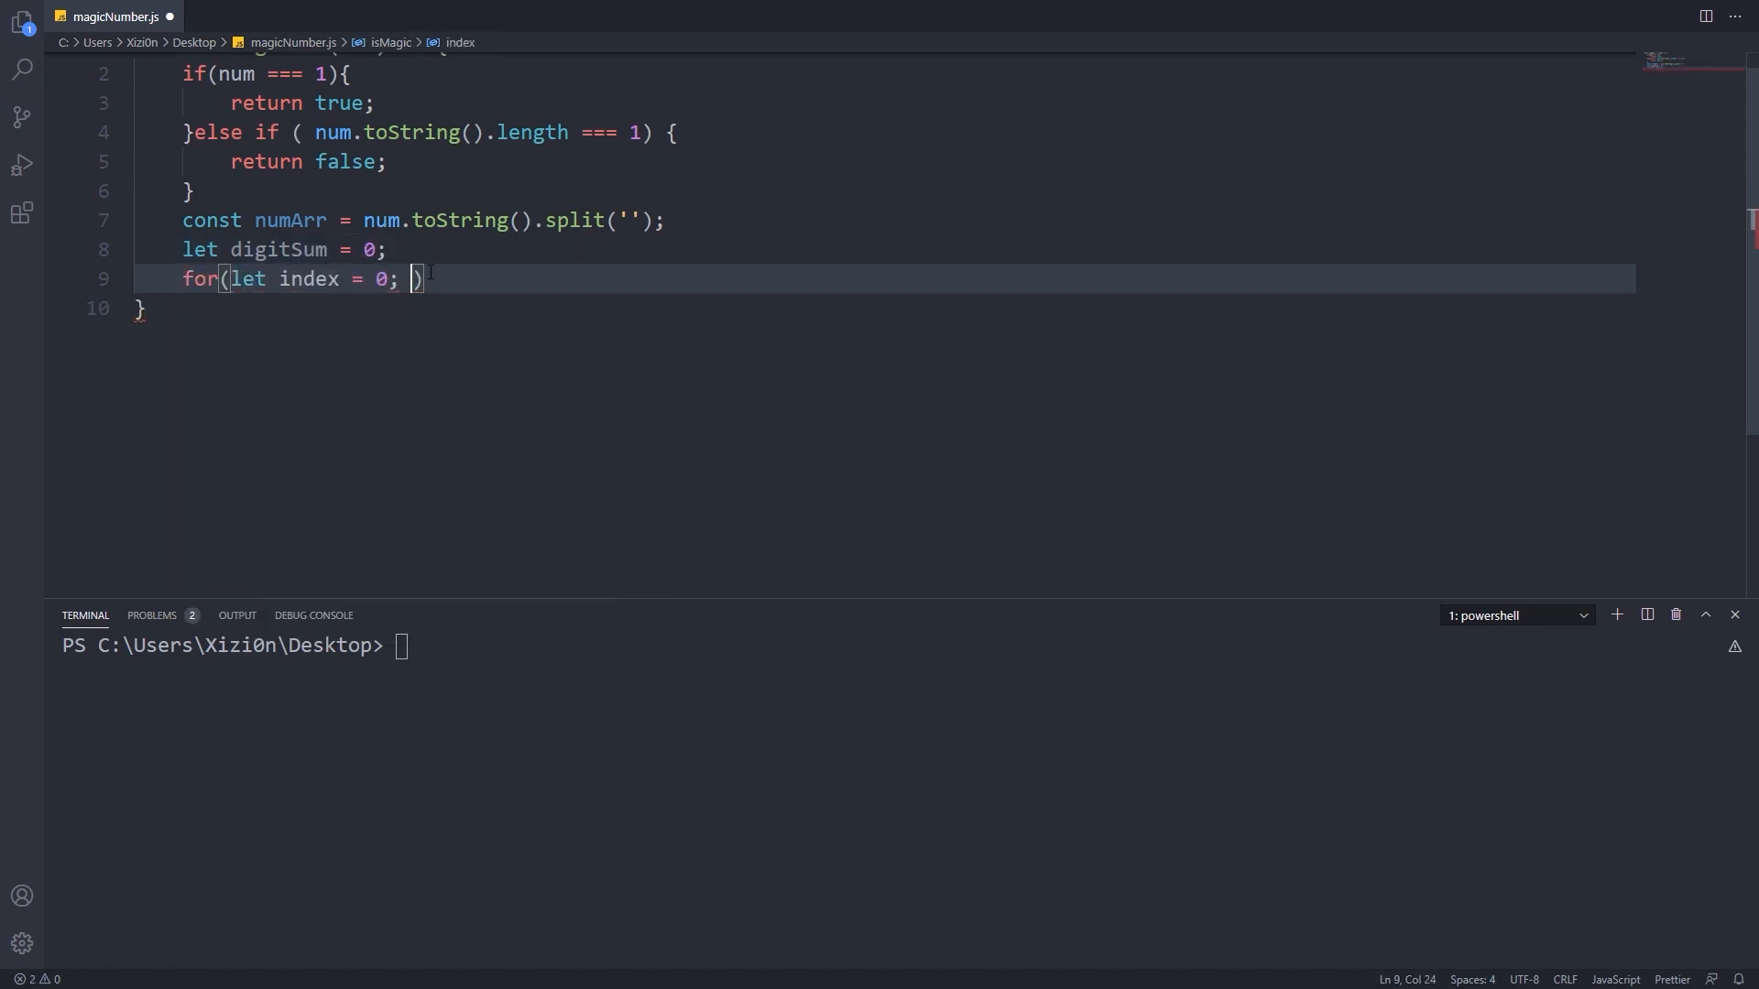
pyautogui.write('index < num')
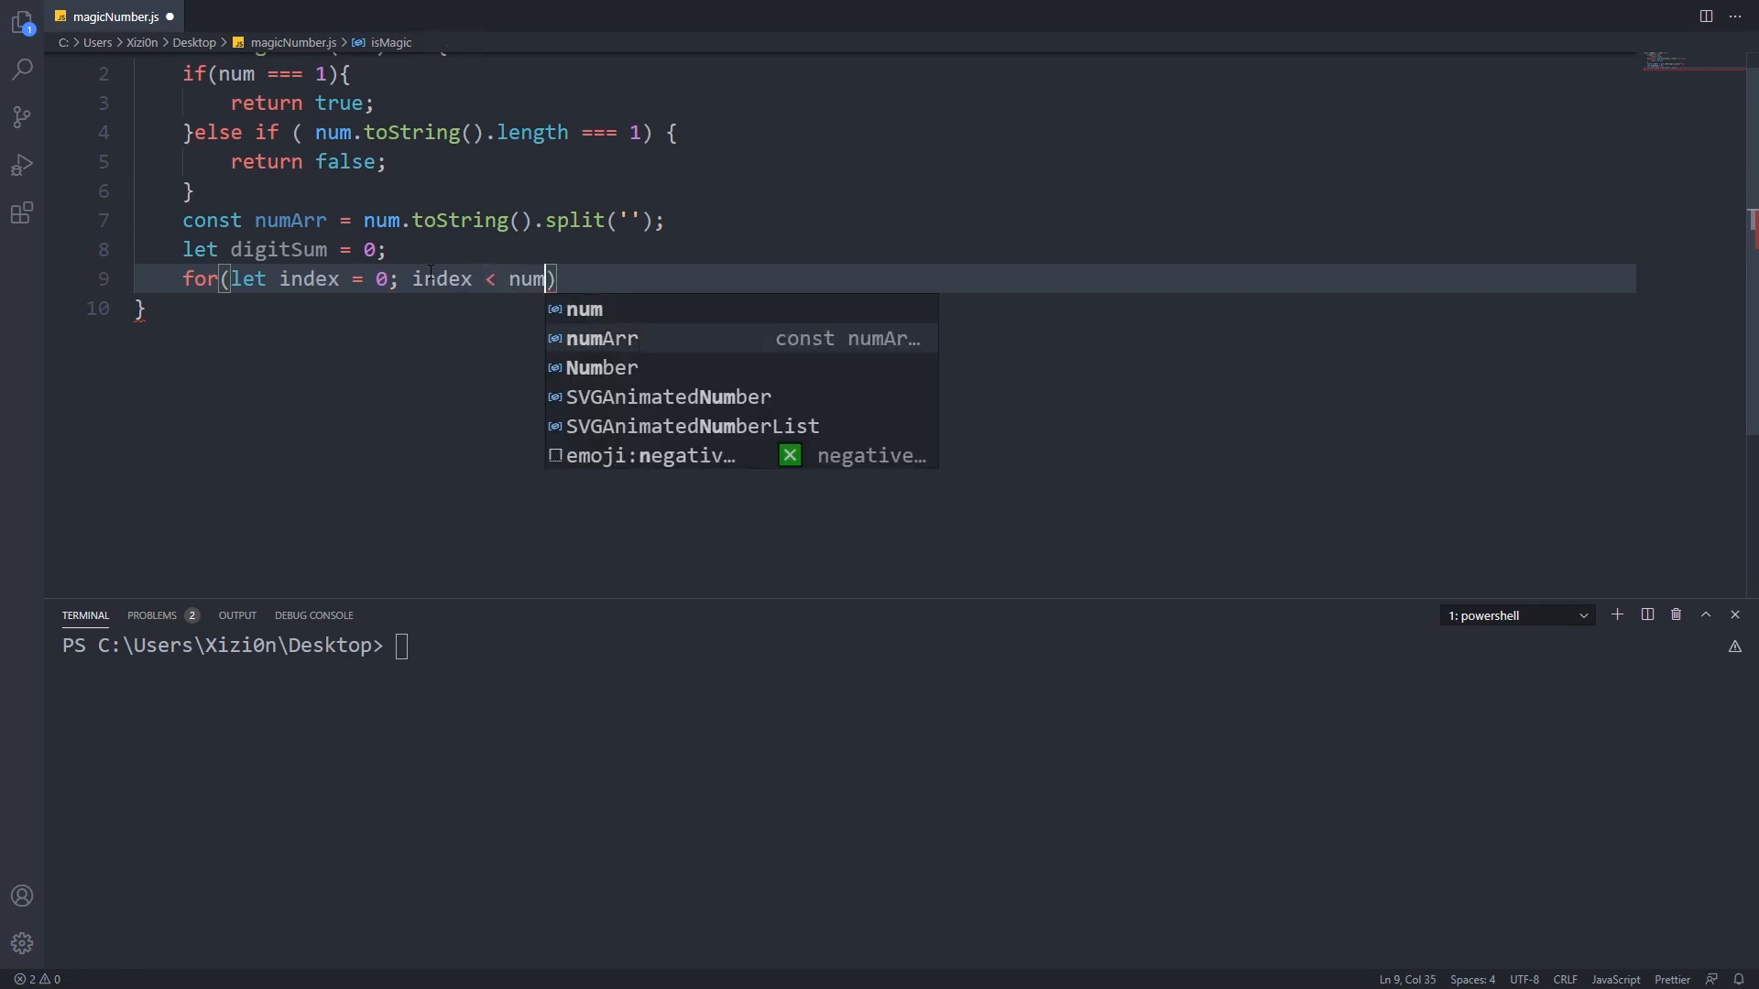
pyautogui.write('Arr.length; i++')
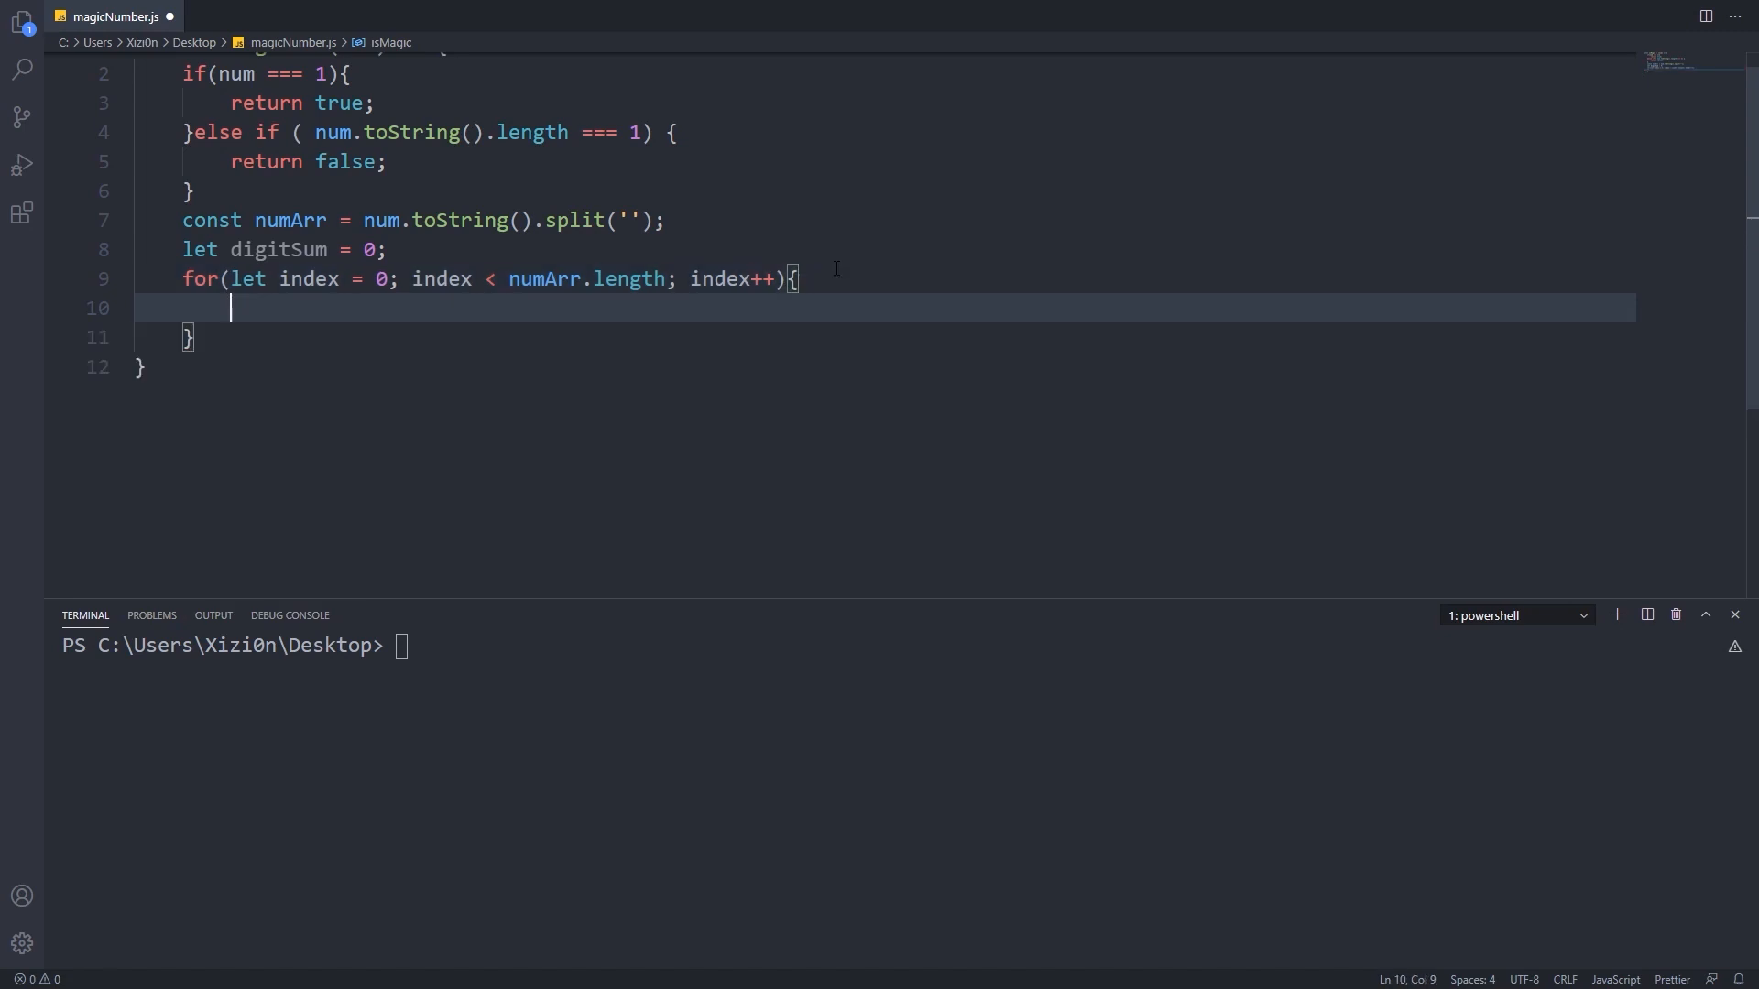
# Add parseInt(numArr[index]) to digitSum in the loop, then return isMagic(digitSum) after it.
pyautogui.write('digit')
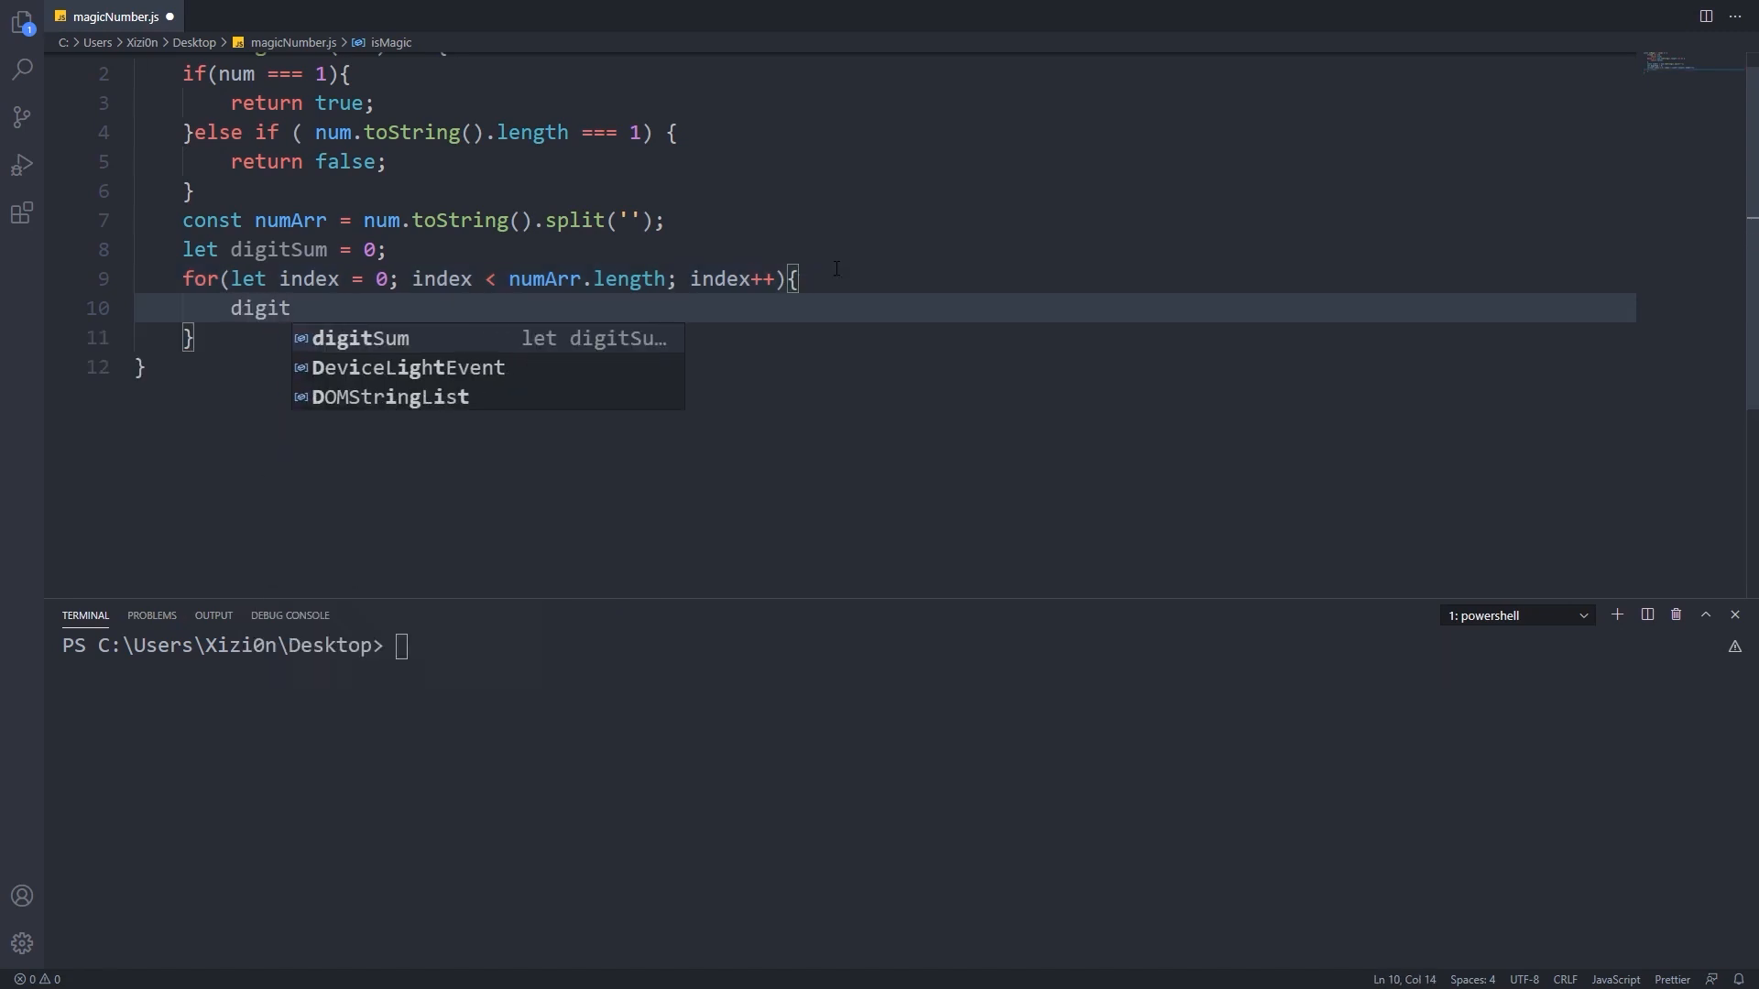
pyautogui.write('Sum +=')
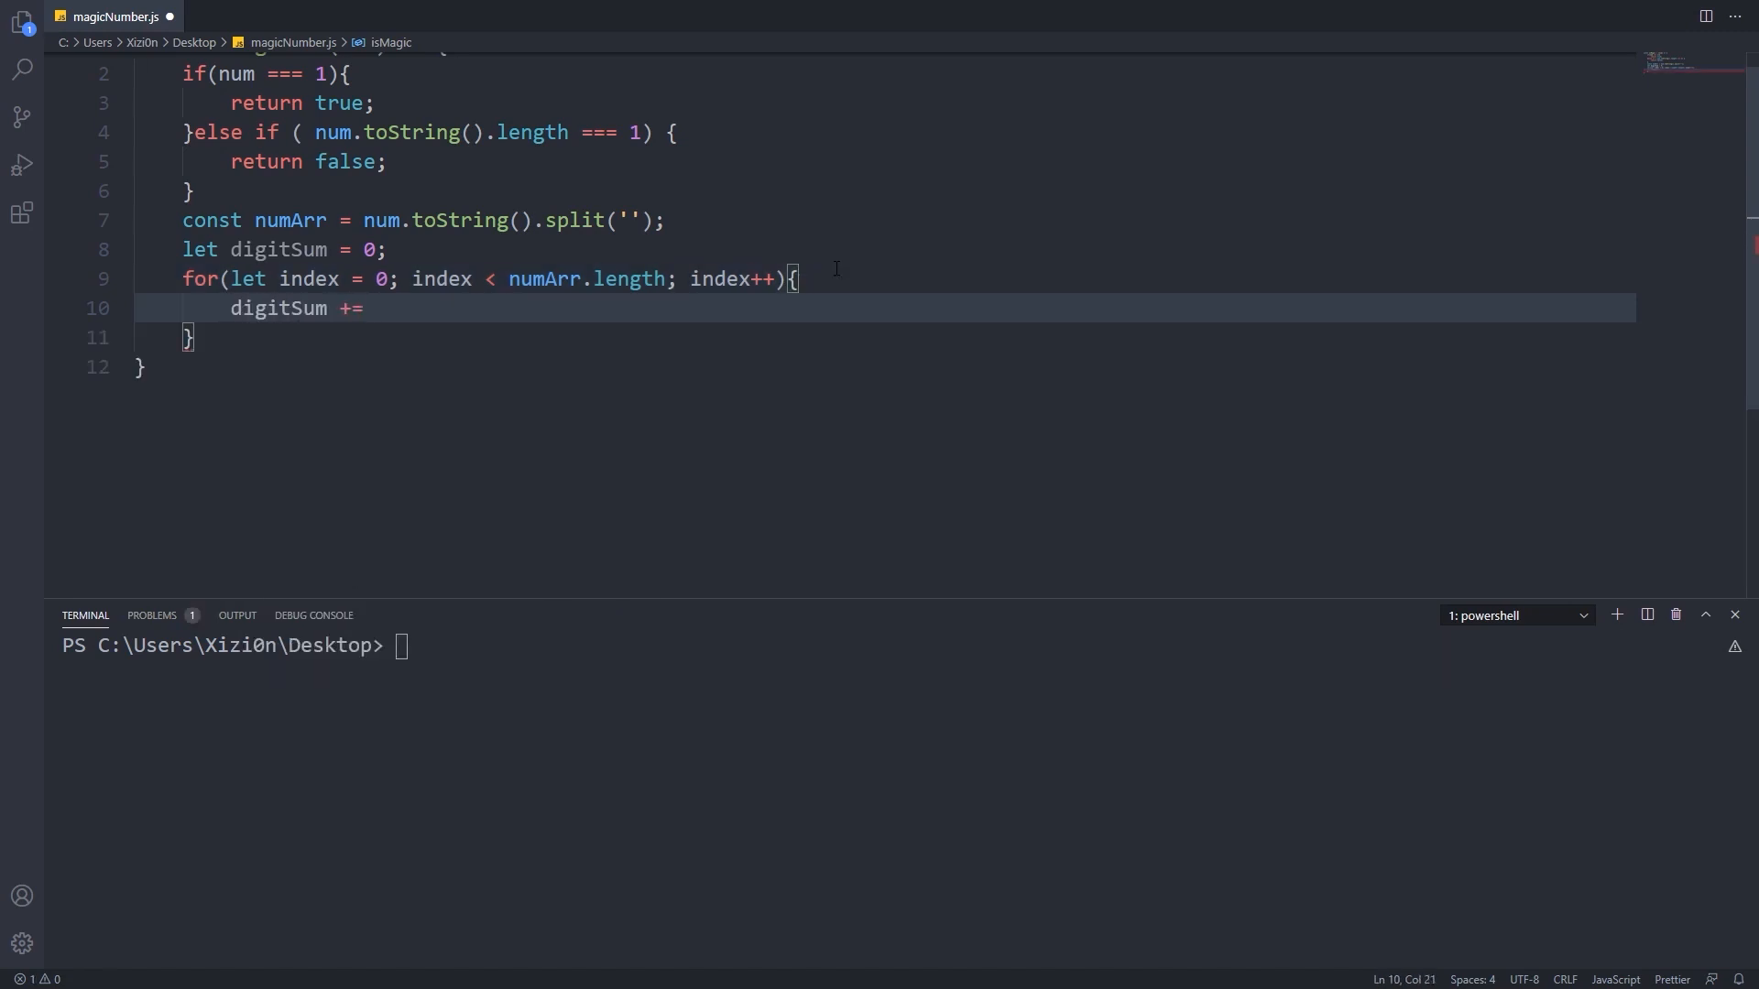
pyautogui.write('numArr[index];')
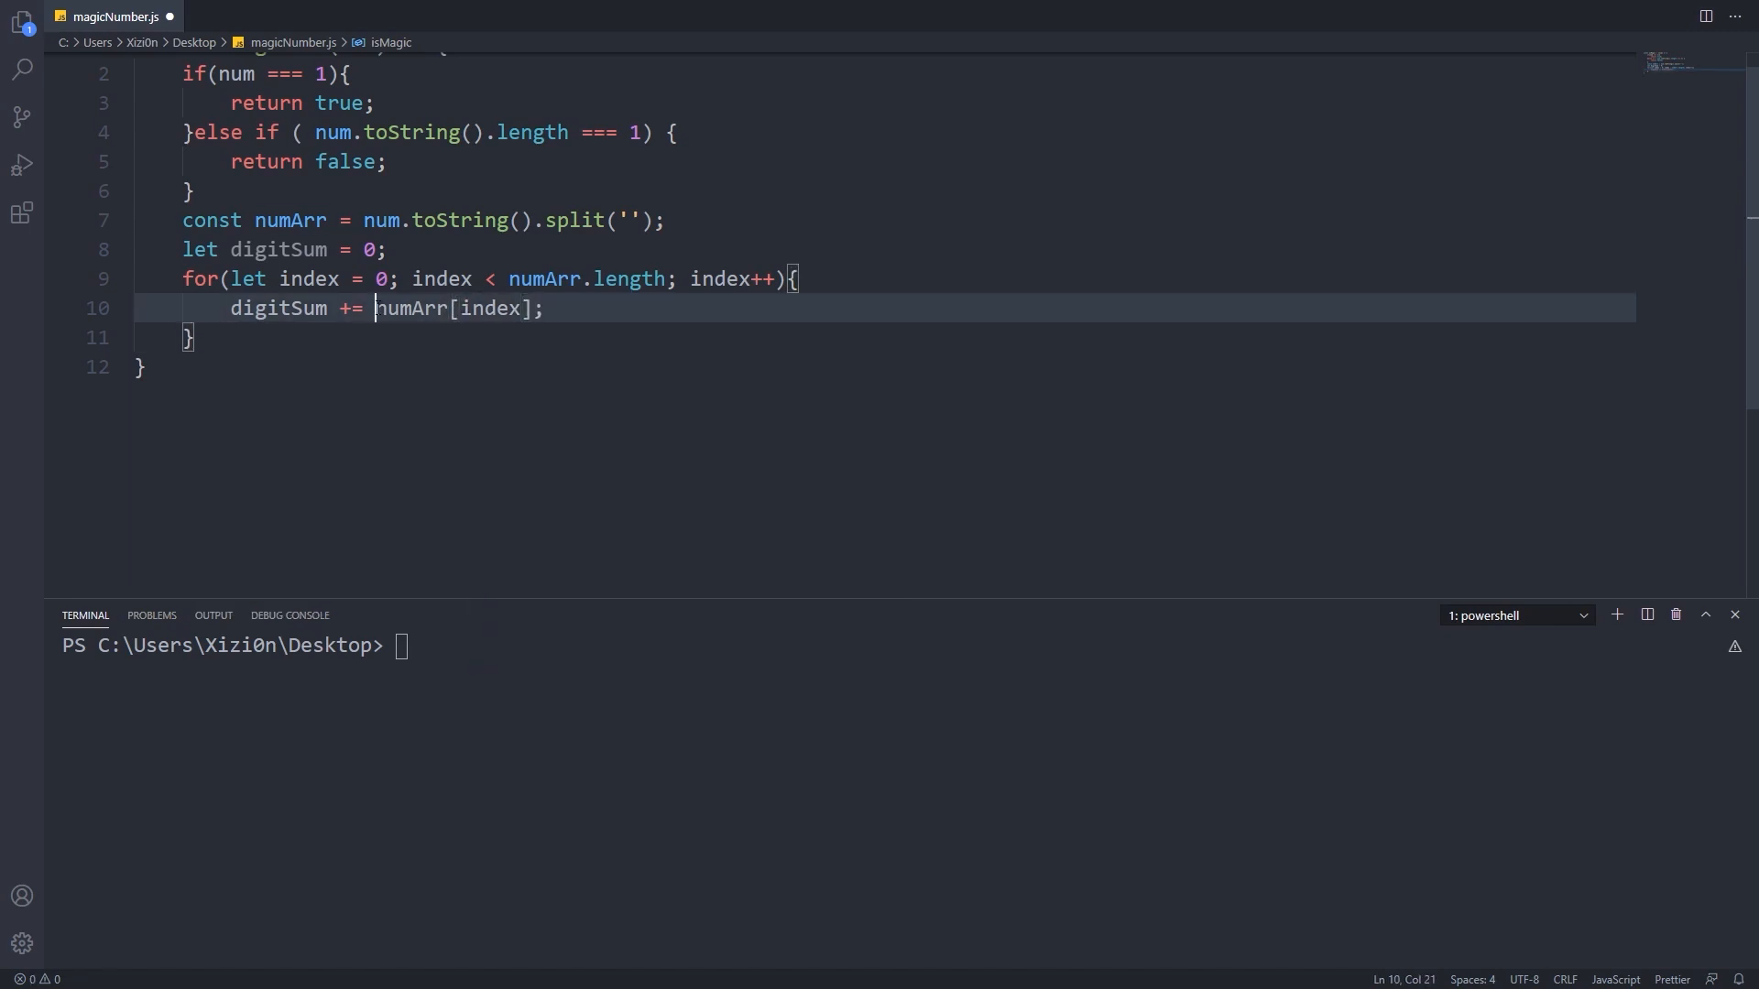
pyautogui.write('parseInt(')
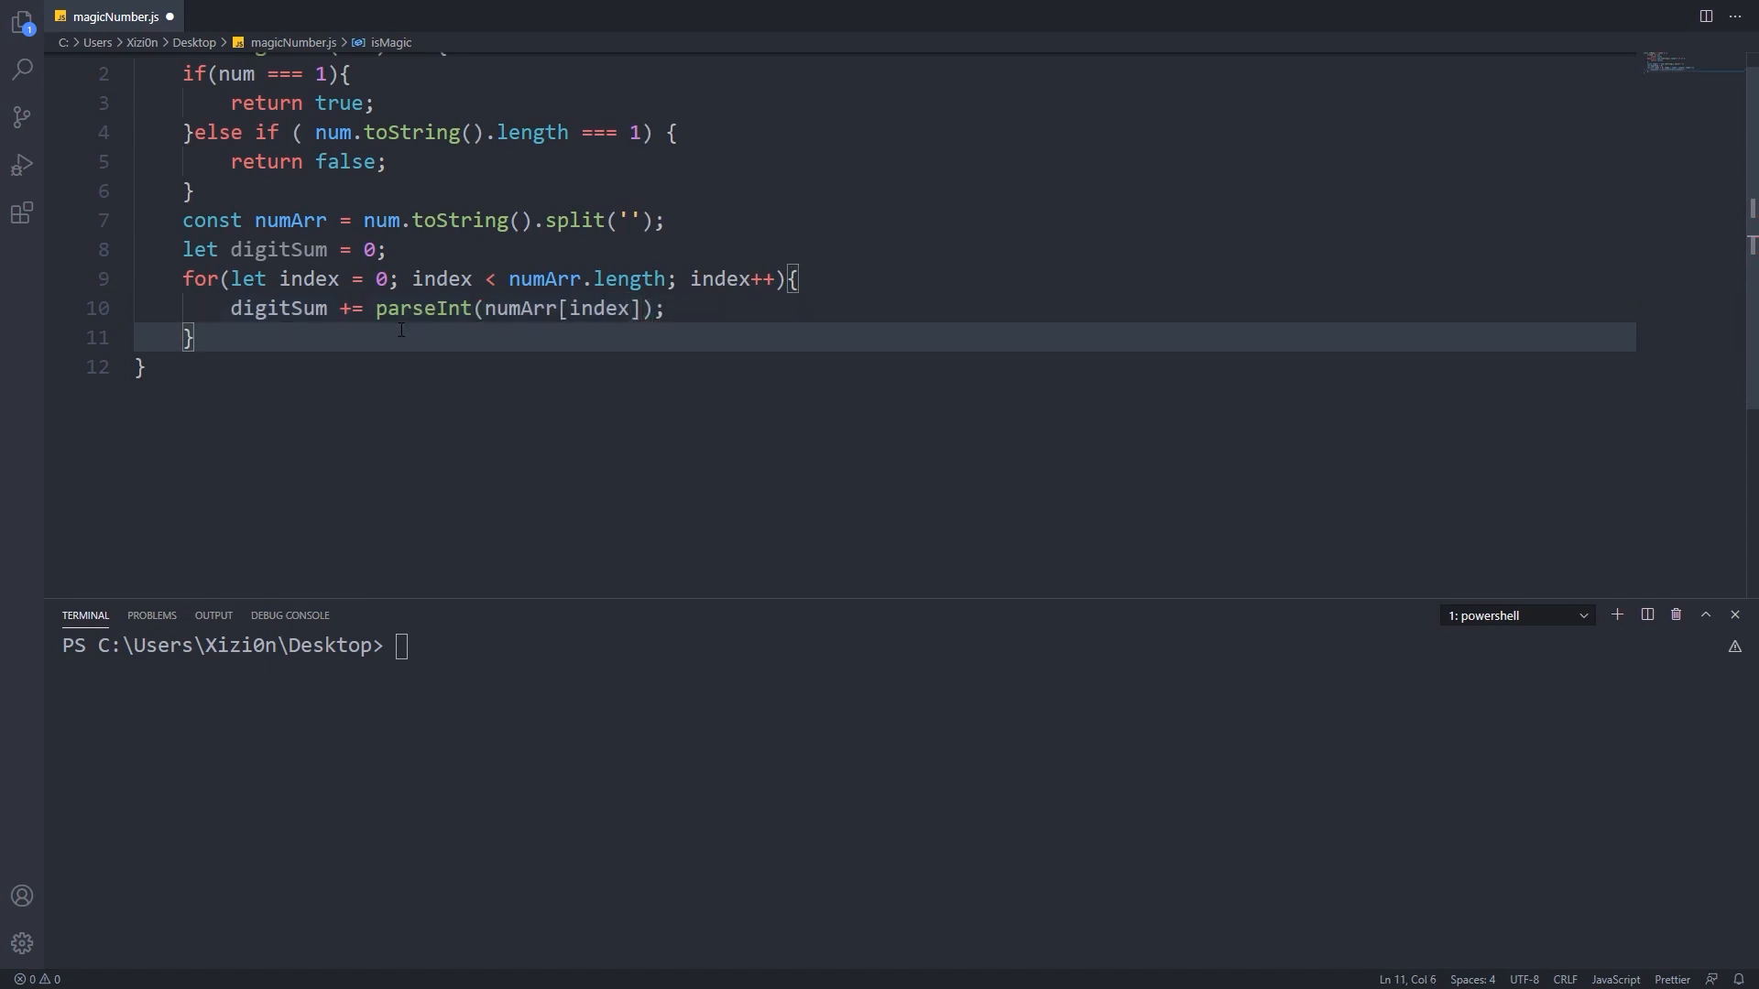
pyautogui.press('Enter')
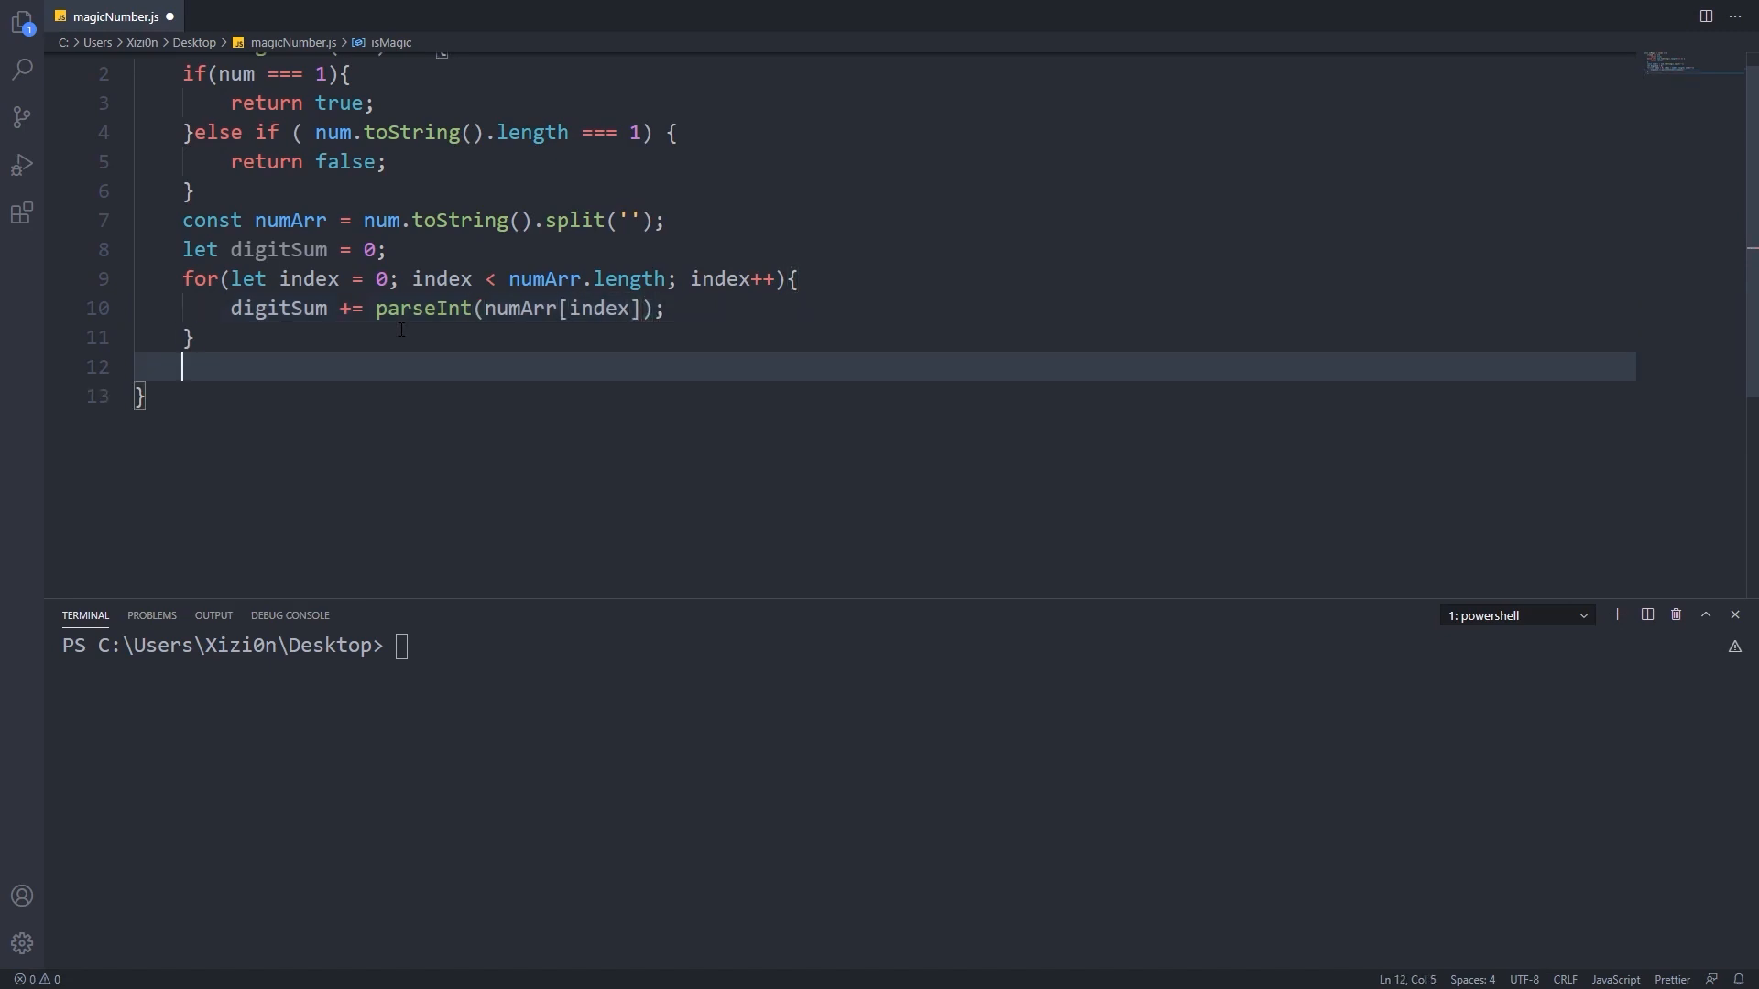
pyautogui.write('return isMagic')
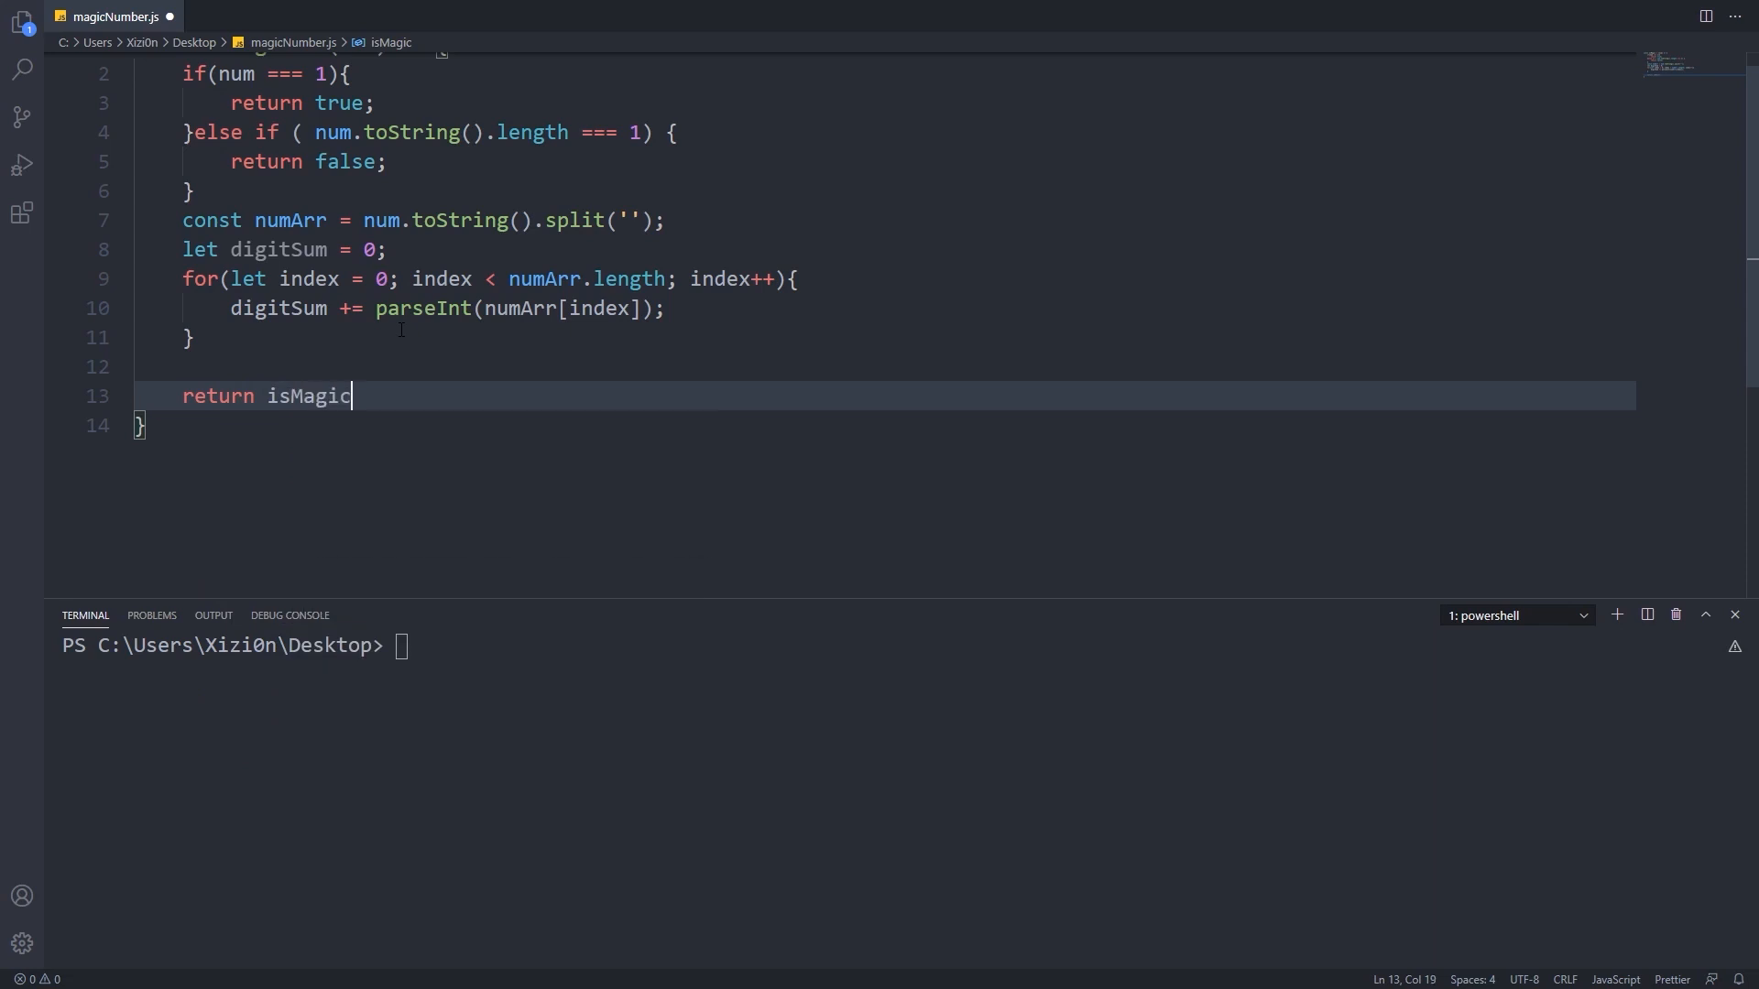
pyautogui.write('(digitSum);')
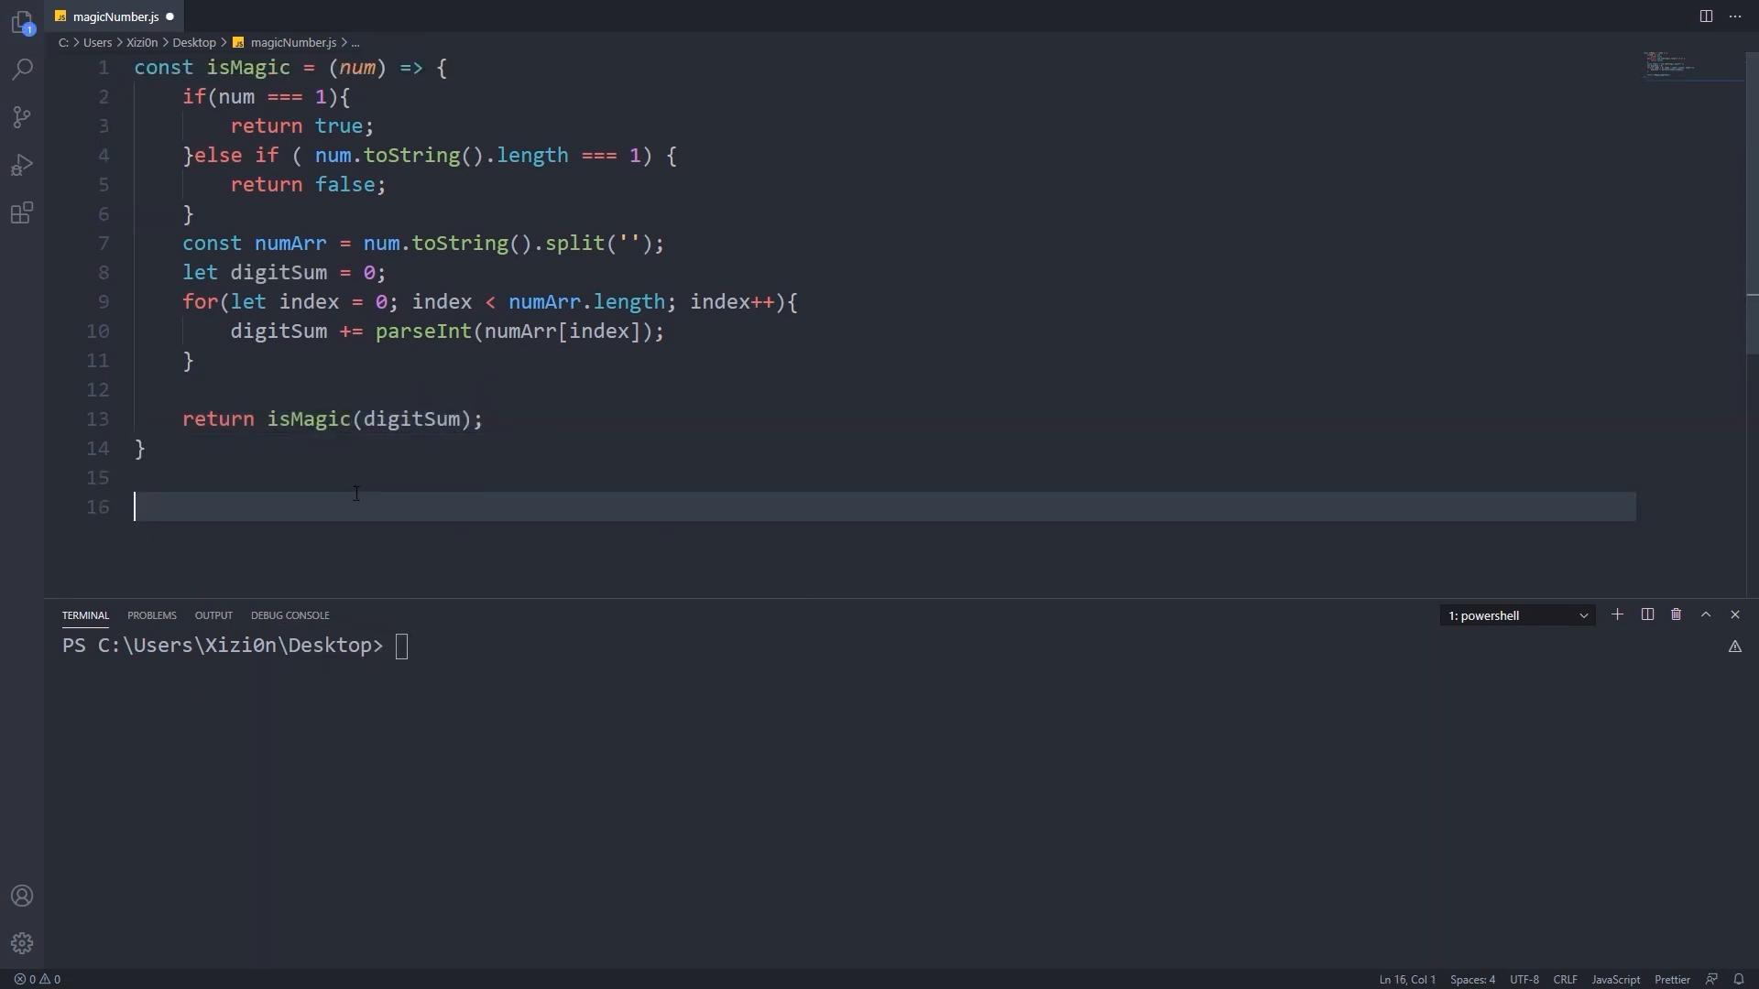
# Add console.log tests for isMagic(12345), should return false, and isMagic(1234), then hide the terminal.
pyautogui.write('console.log(isMagic()')
pyautogui.click(884, 477)
pyautogui.write('// S')
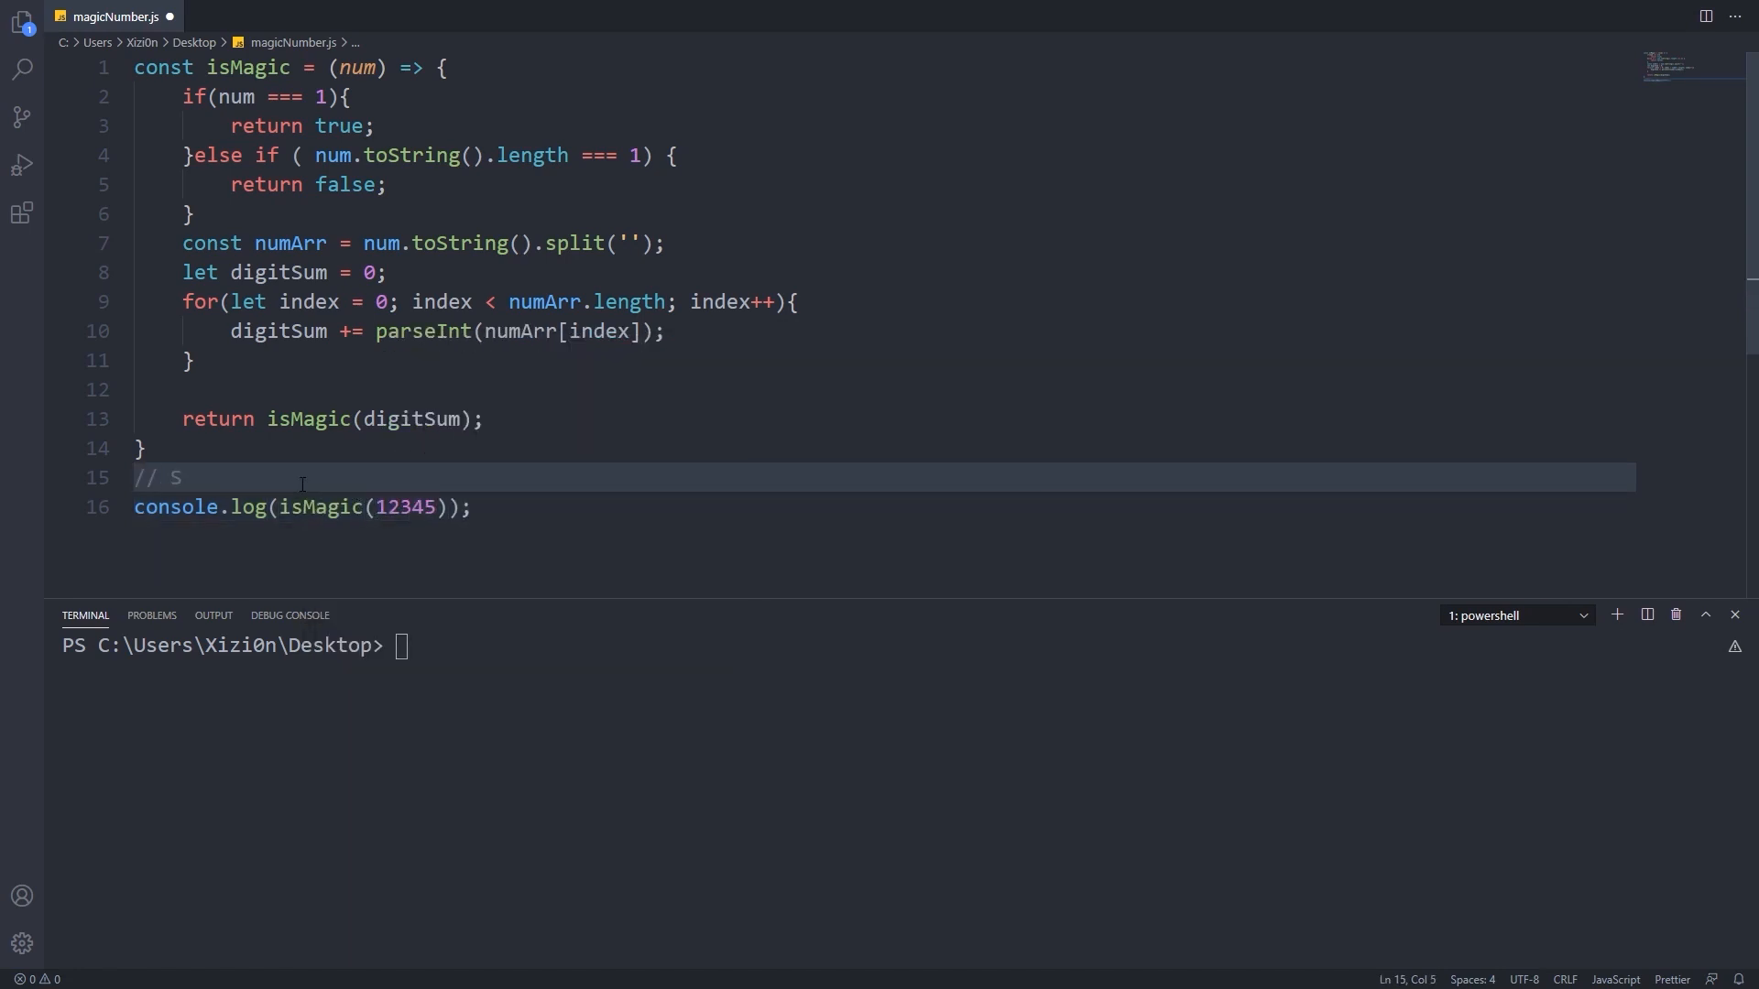
pyautogui.write('hould return false')
pyautogui.write('console.log(')
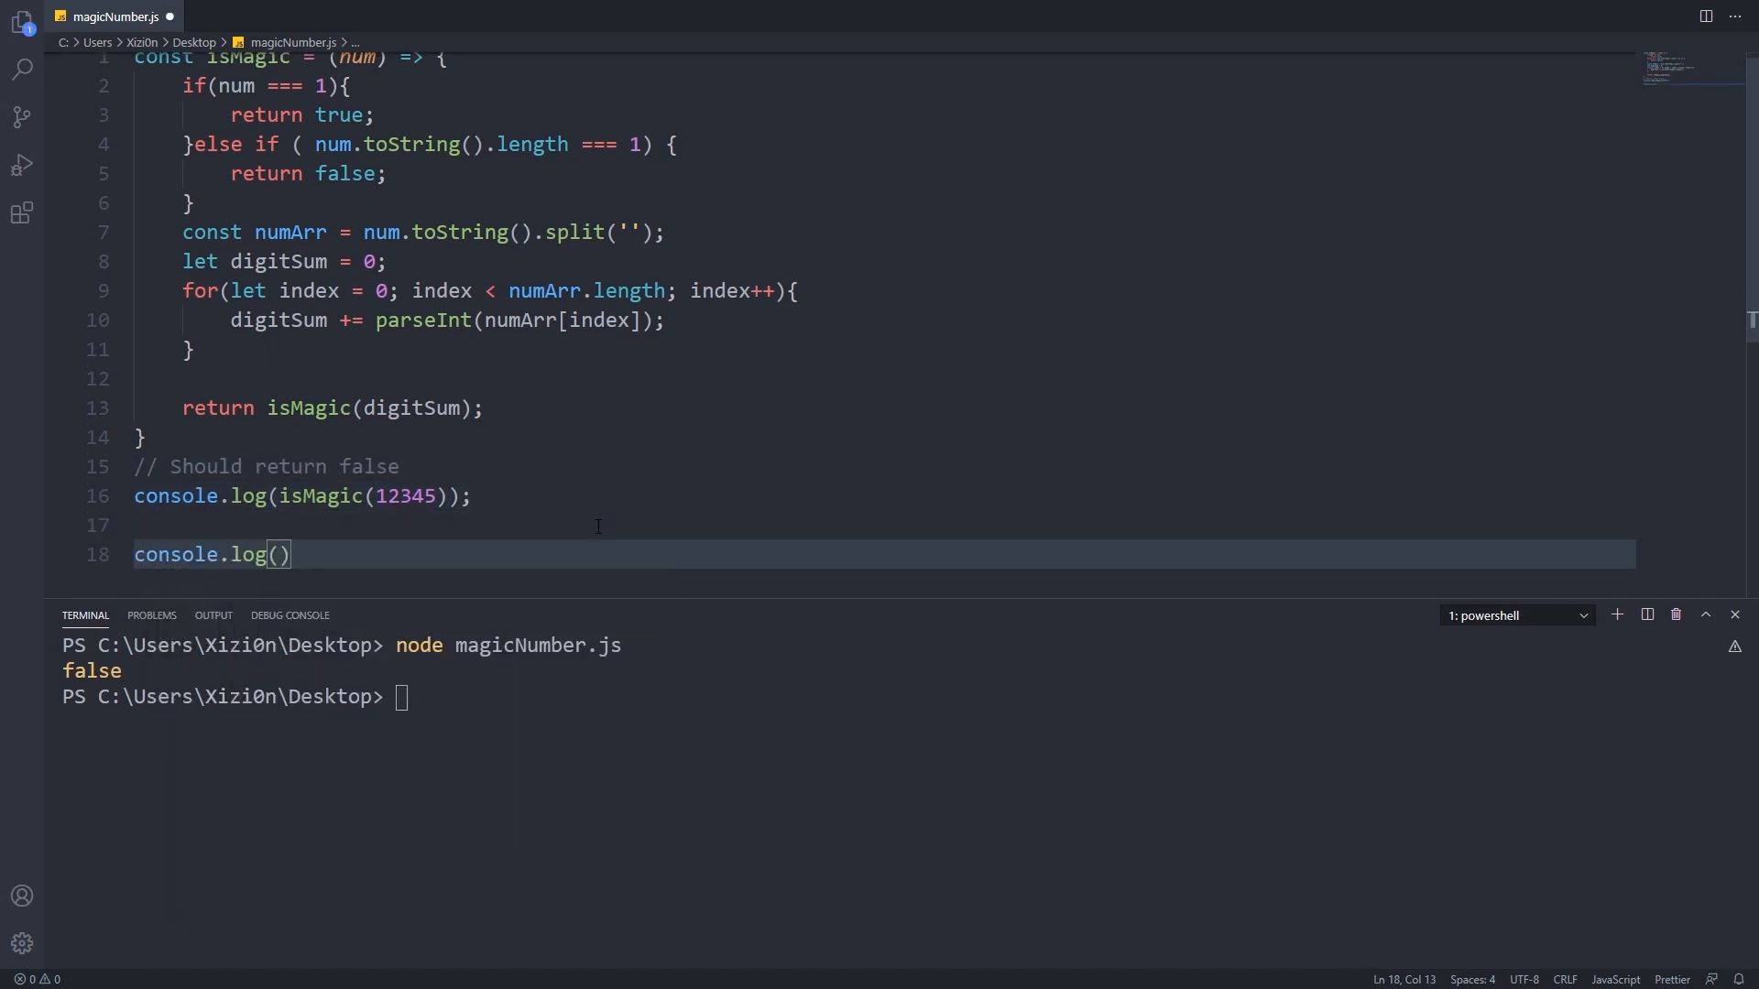
pyautogui.write('isMagic(1234);')
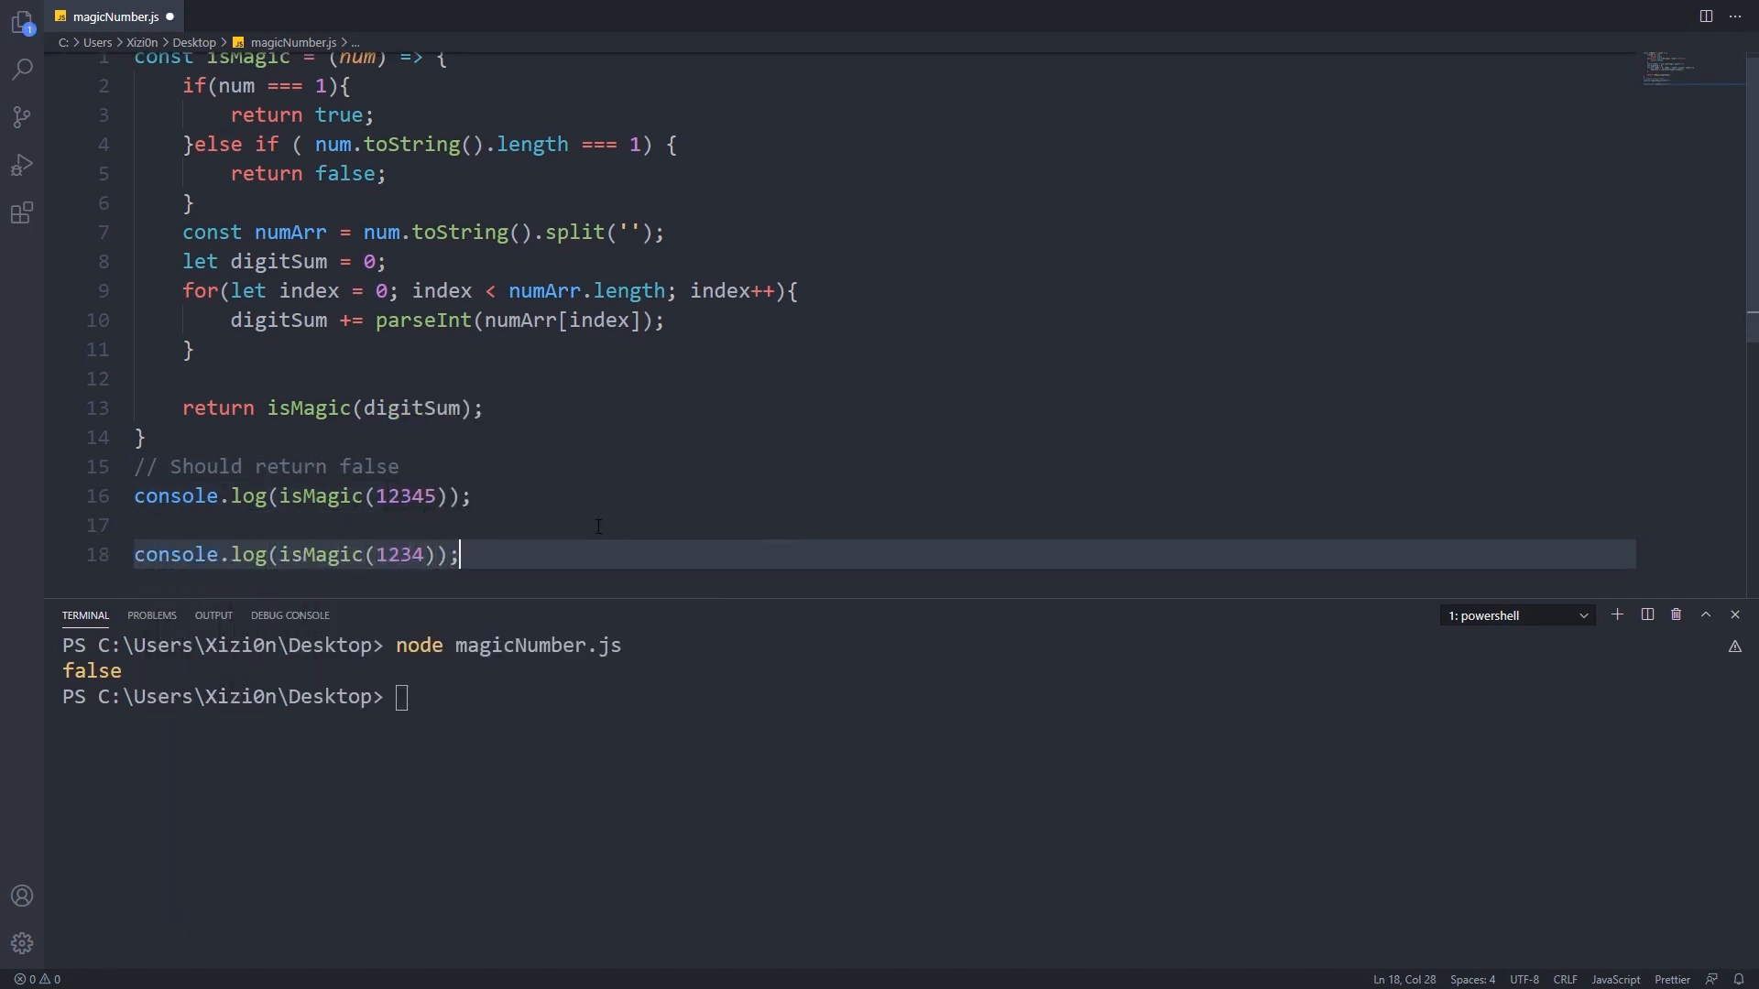
pyautogui.write('// Should return true')
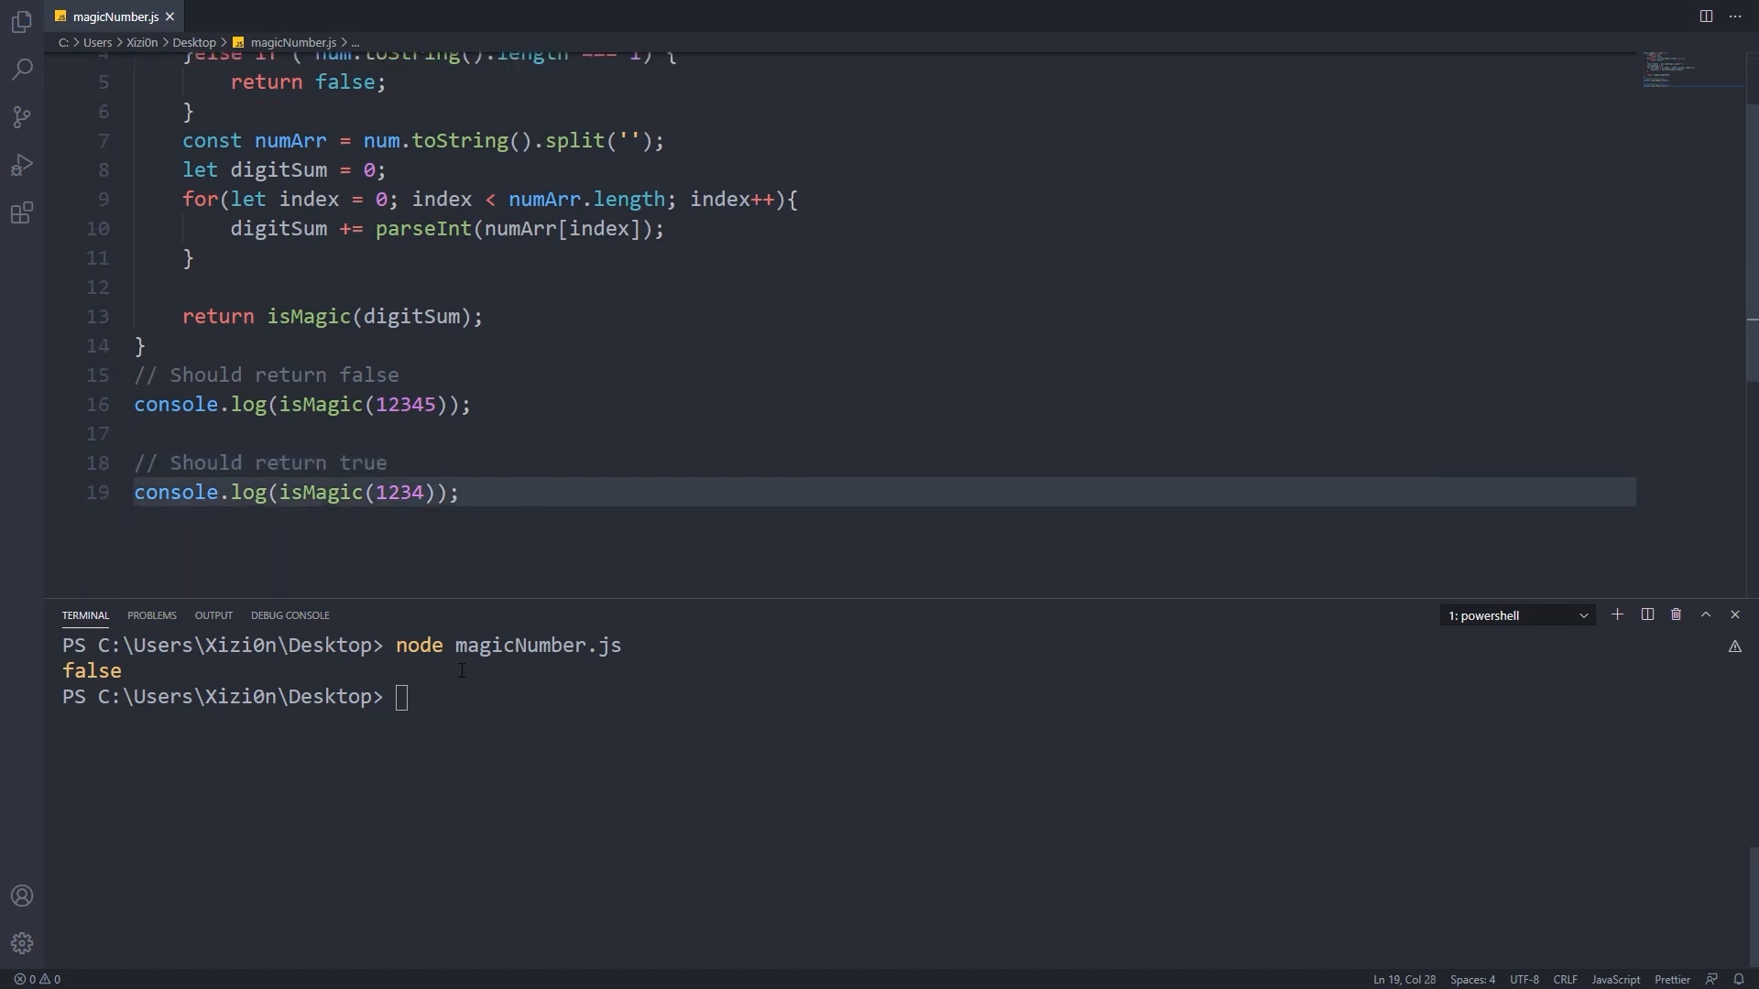
pyautogui.press('Enter')
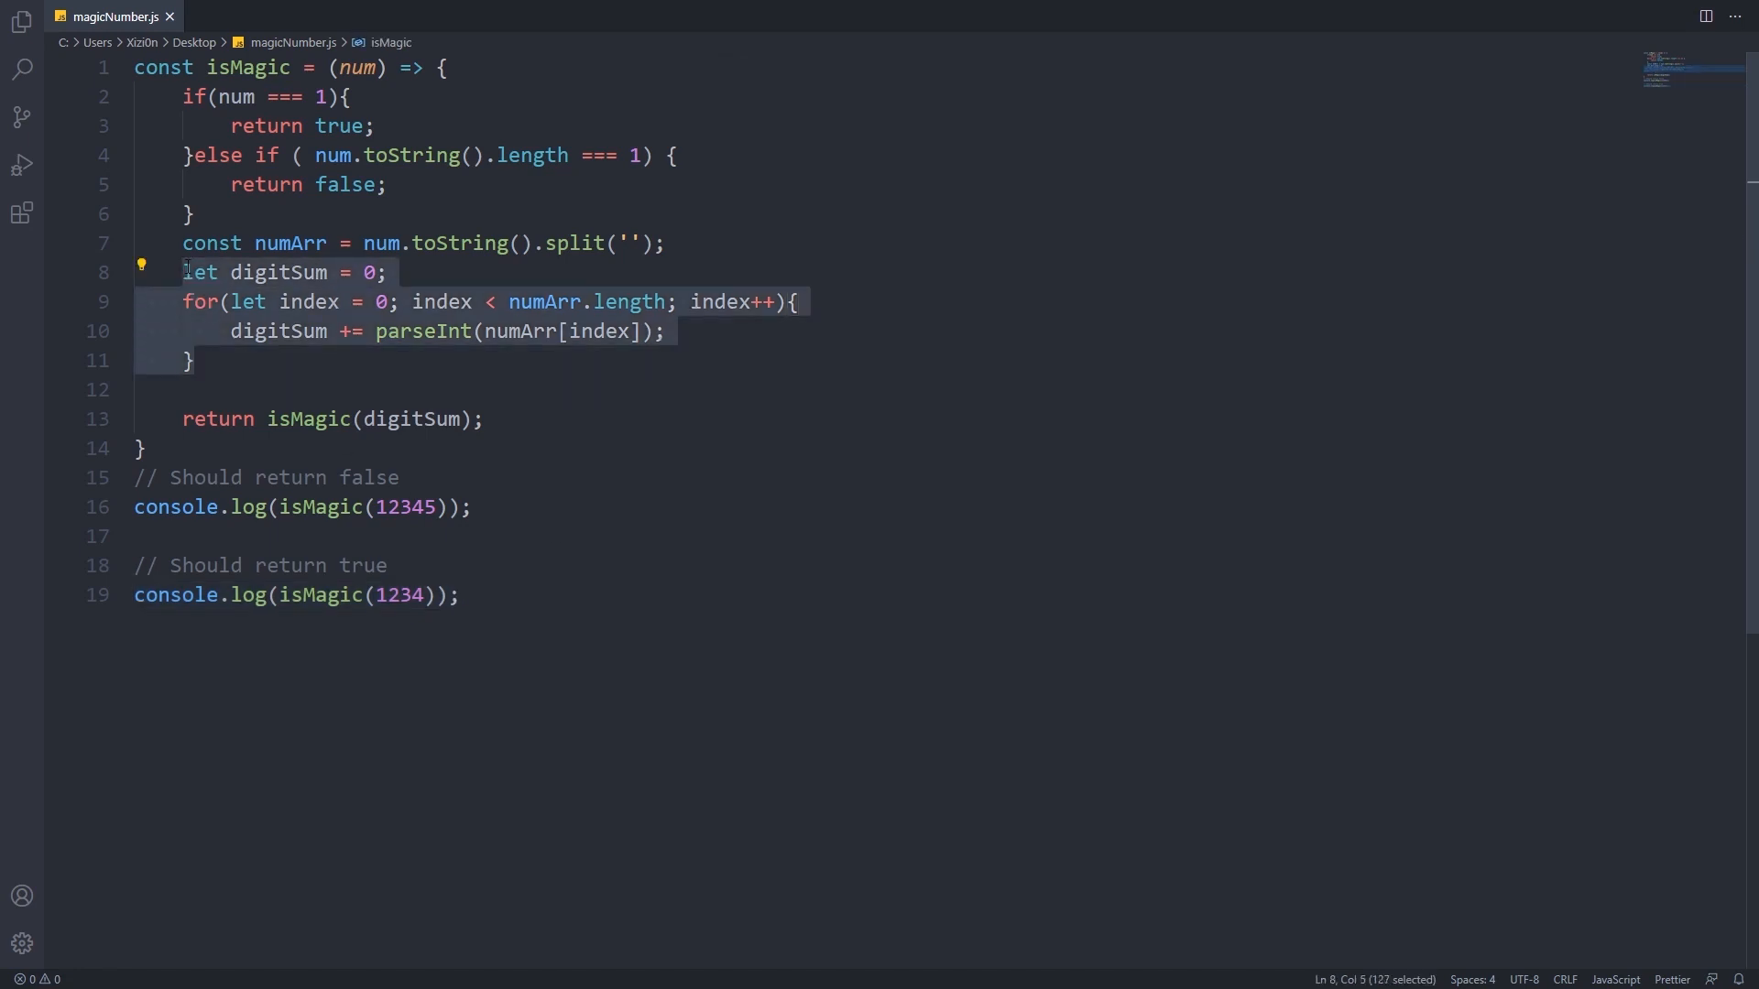
# Compute digitSum with numArr.reduce((acc, currentValue) => parseInt(acc) + parseInt(currentValue)).
pyautogui.write('const digitSum')
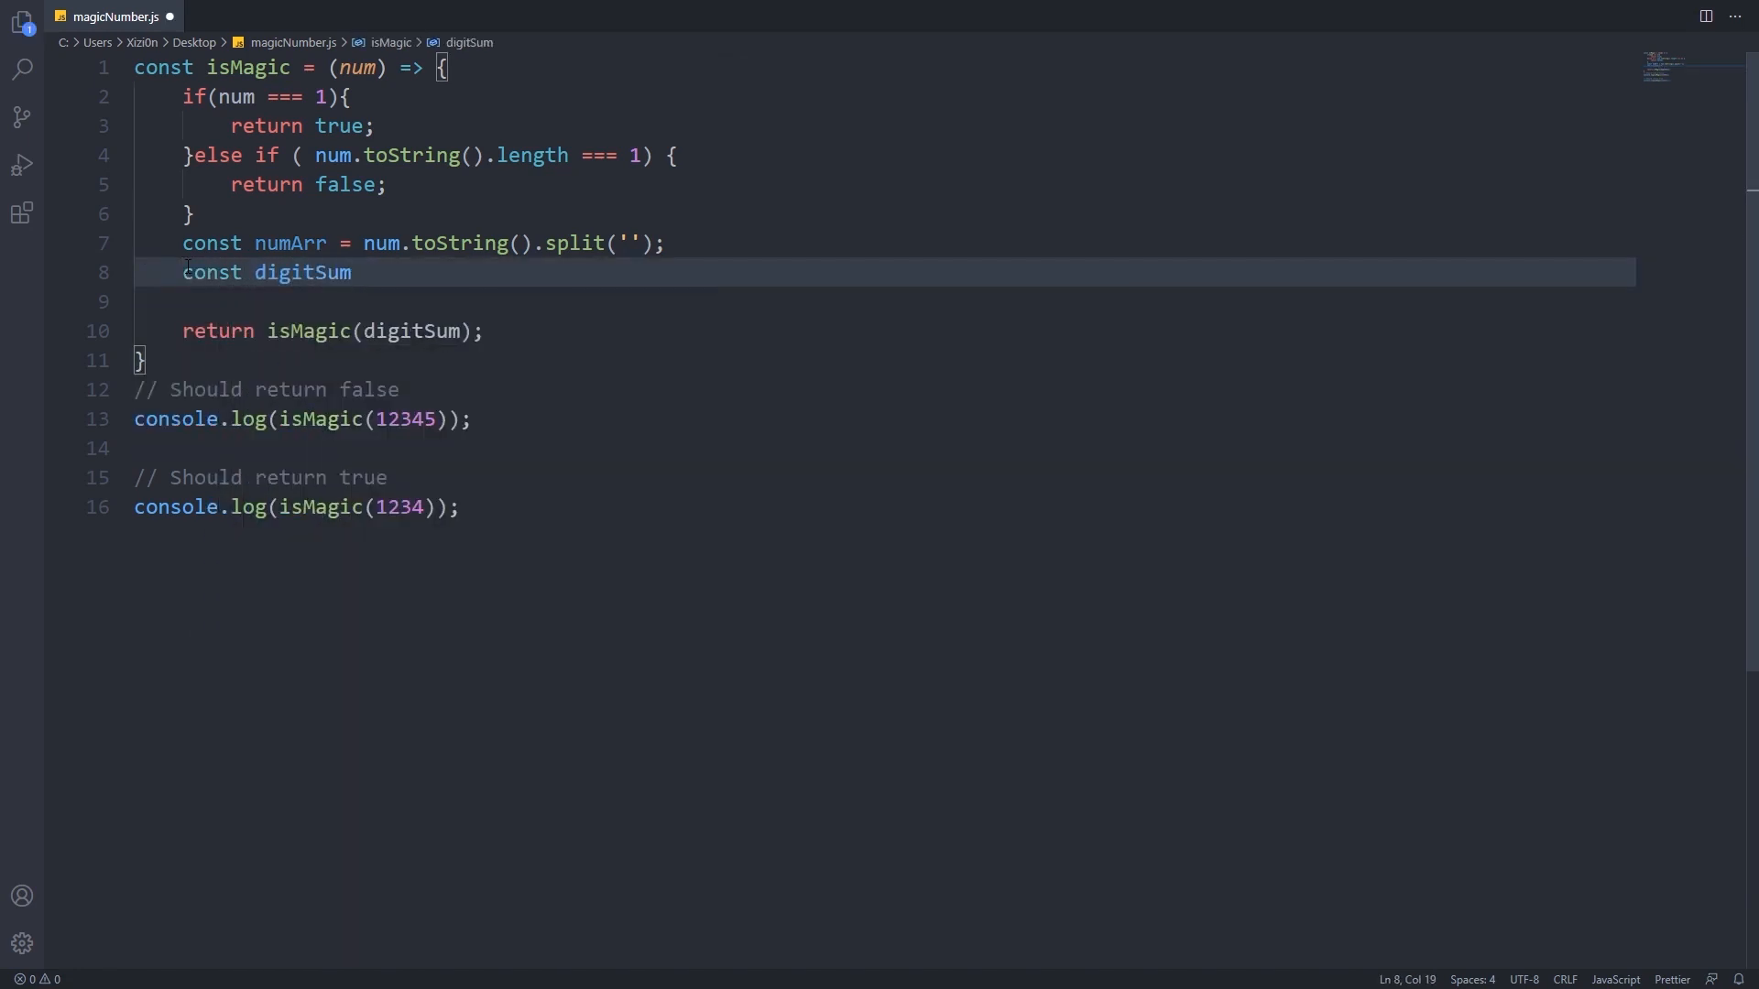
pyautogui.write('= numArr.reduce()')
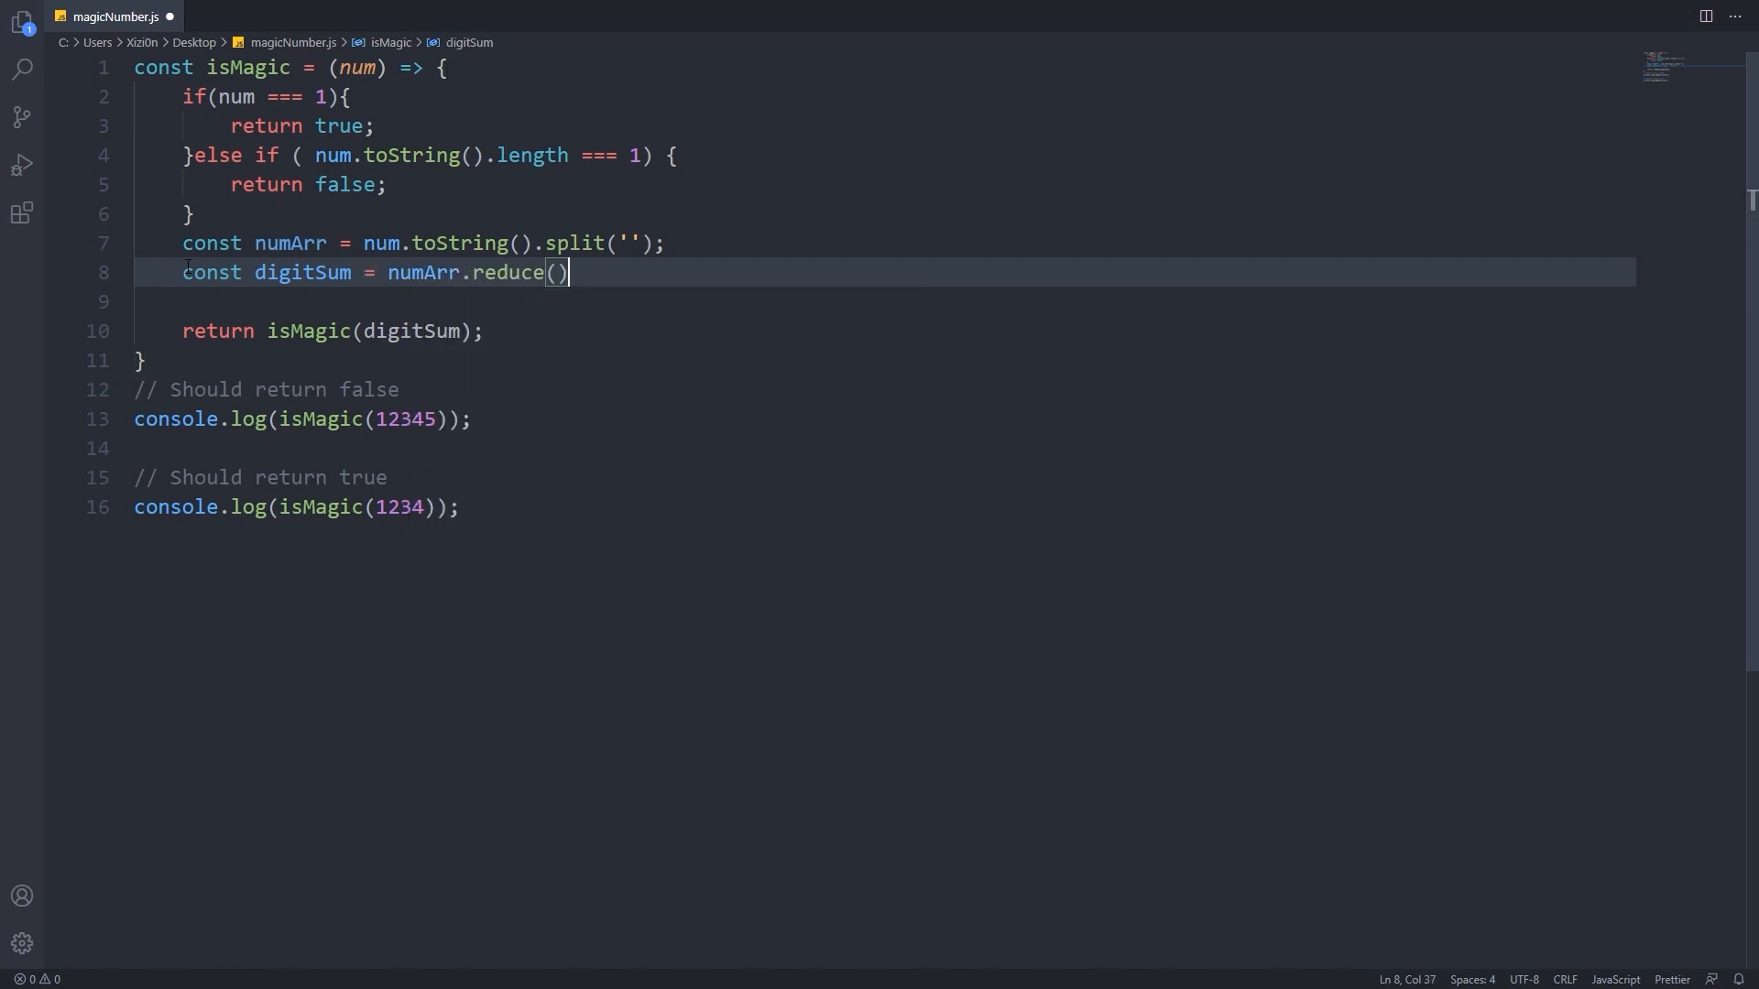
pyautogui.write('(acc,')
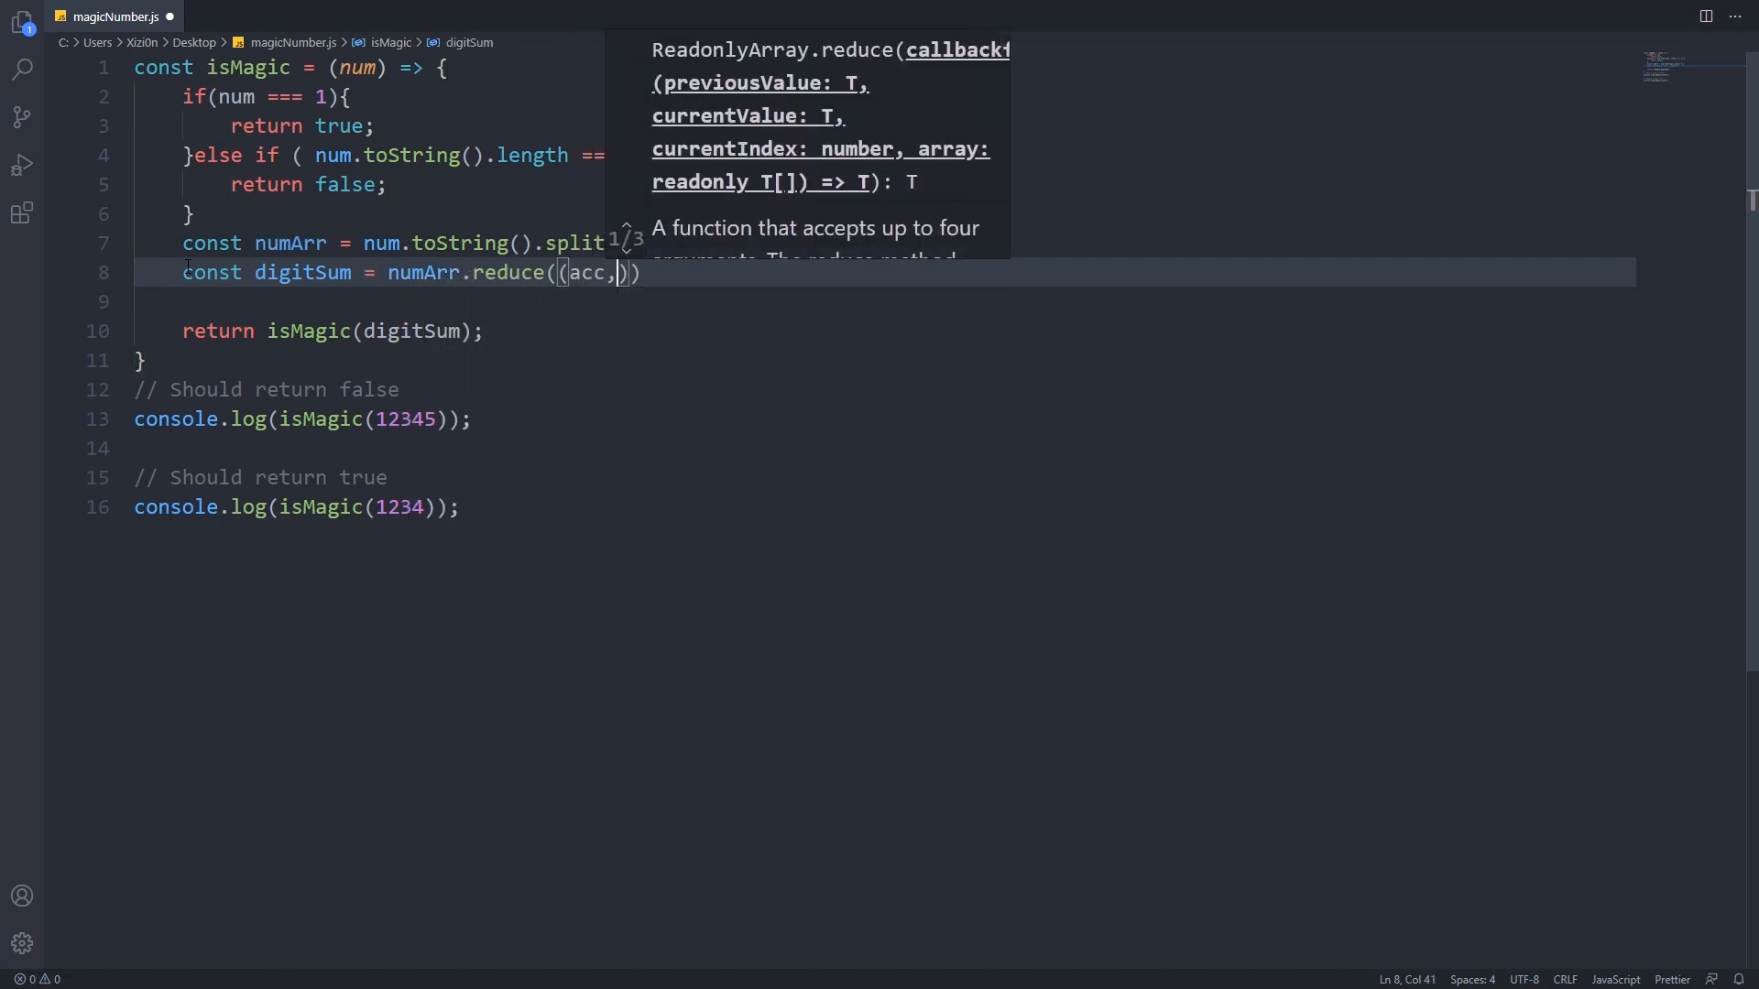
pyautogui.write('currentValue) => {')
pyautogui.write('retur')
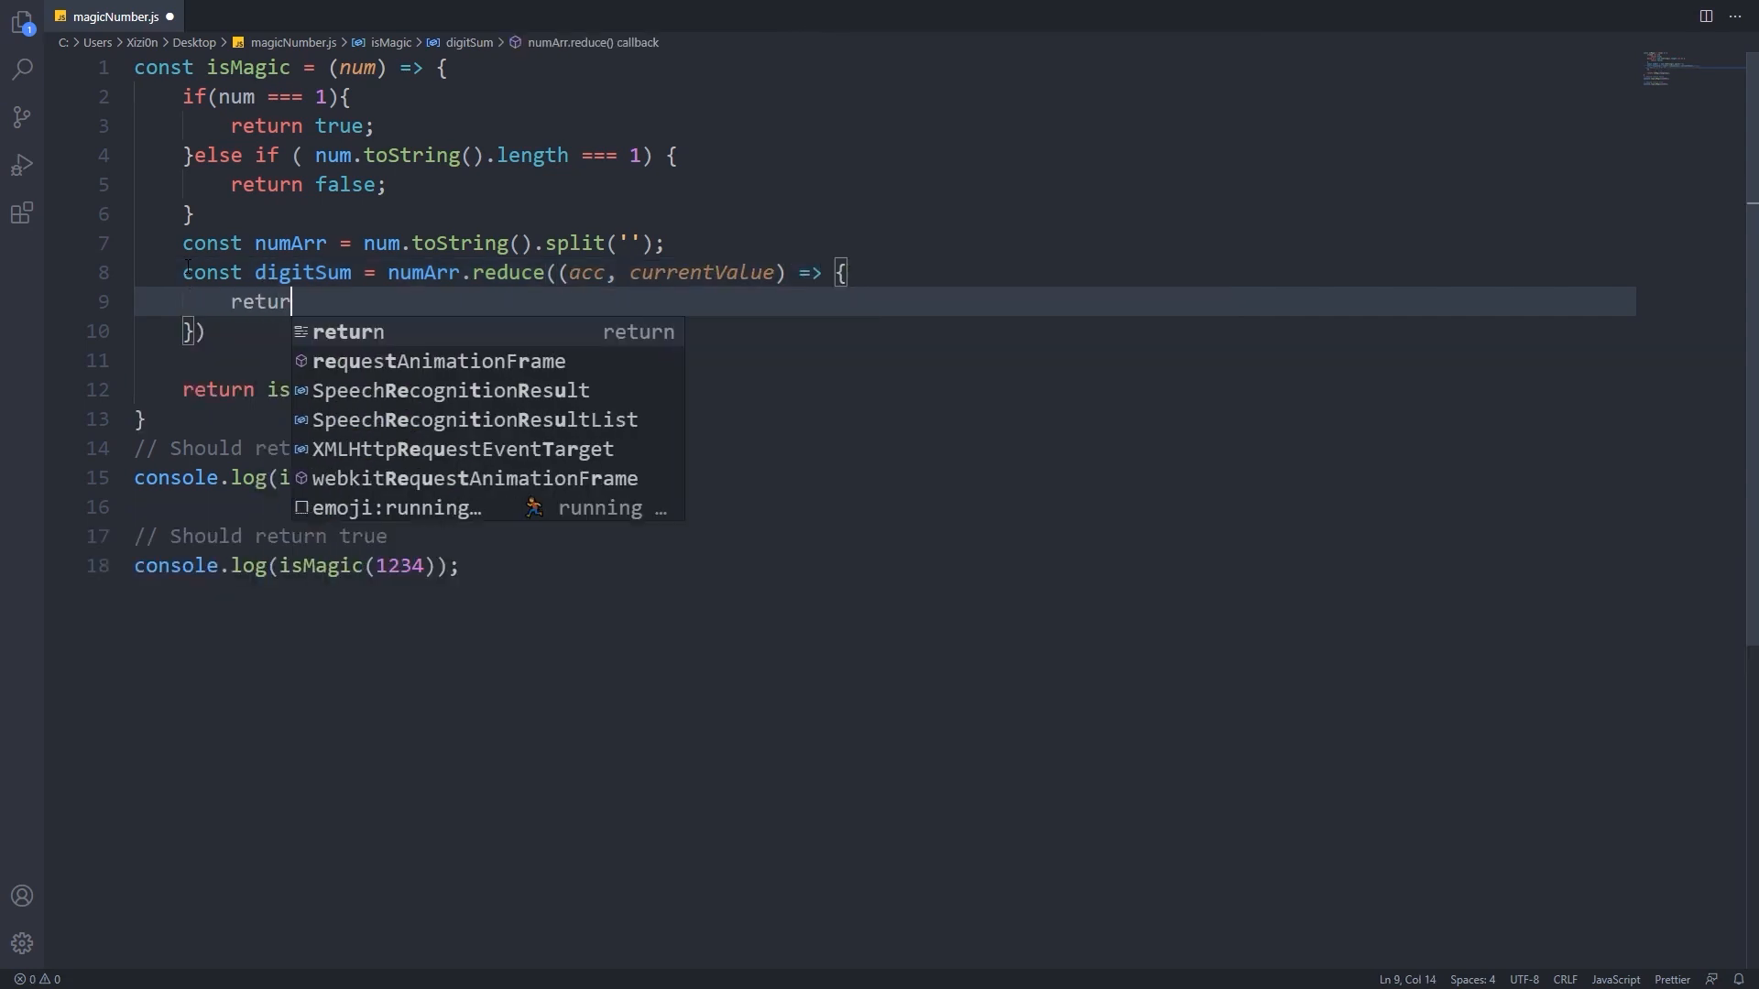
pyautogui.write('parseInt(acc) + parseInt(currentValue')
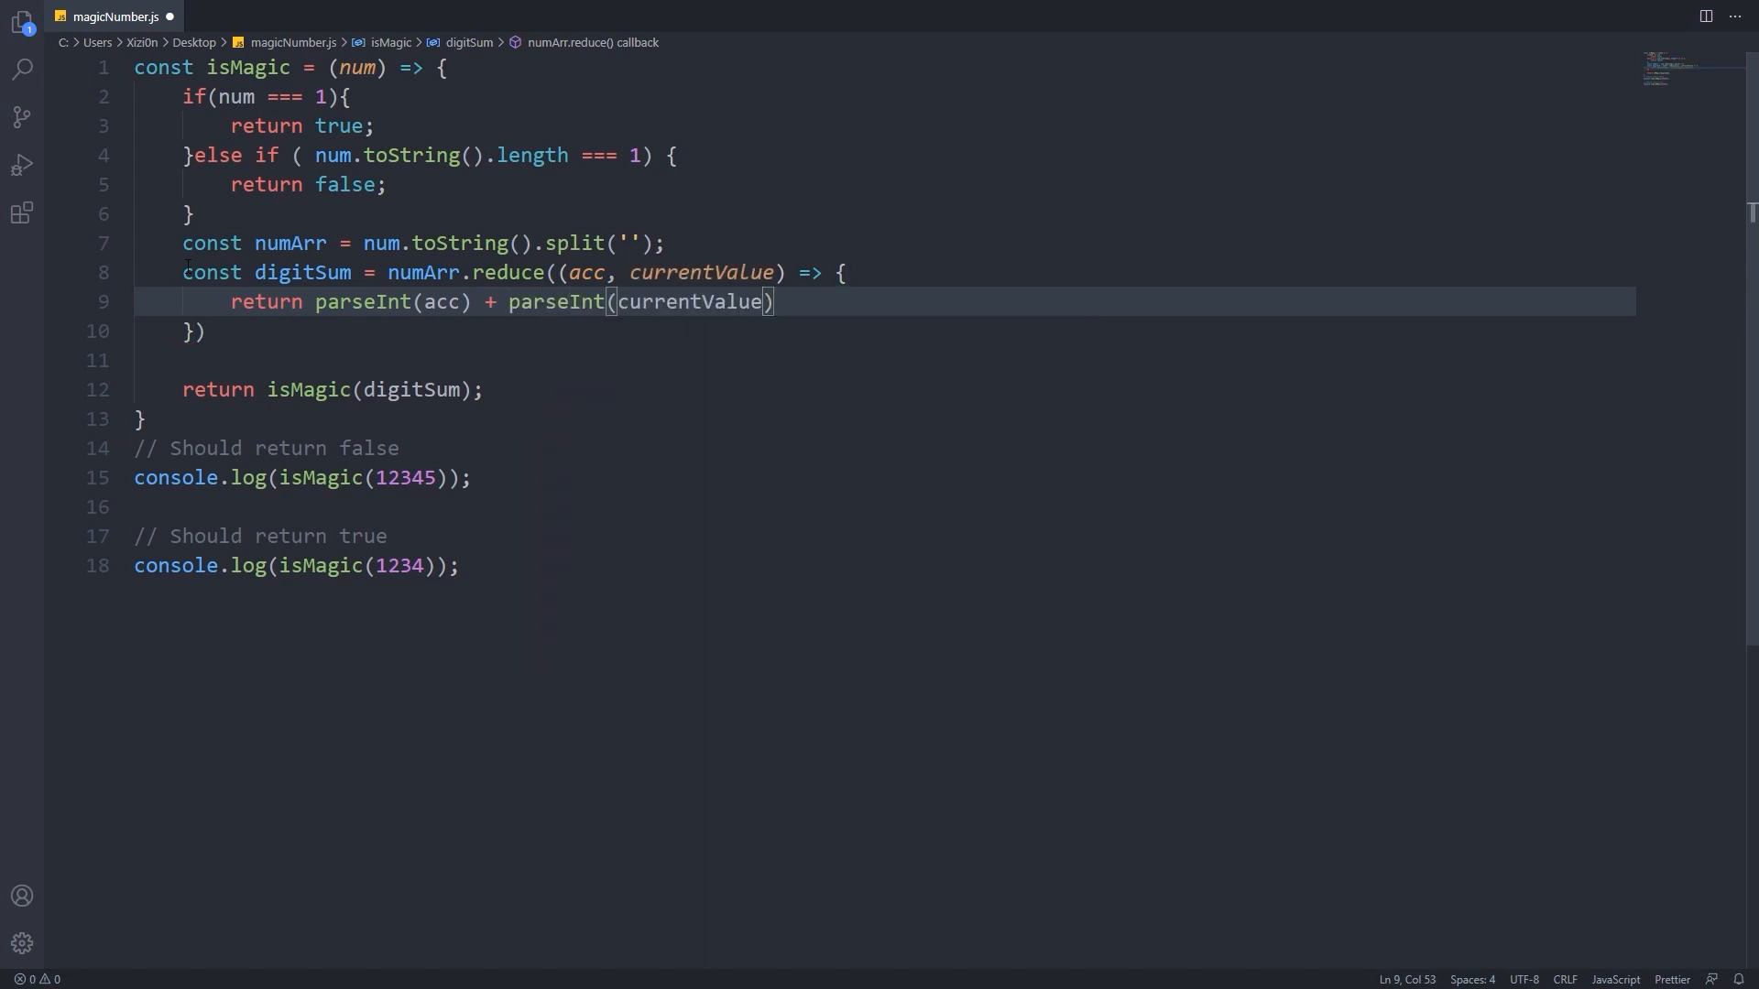
pyautogui.write(';')
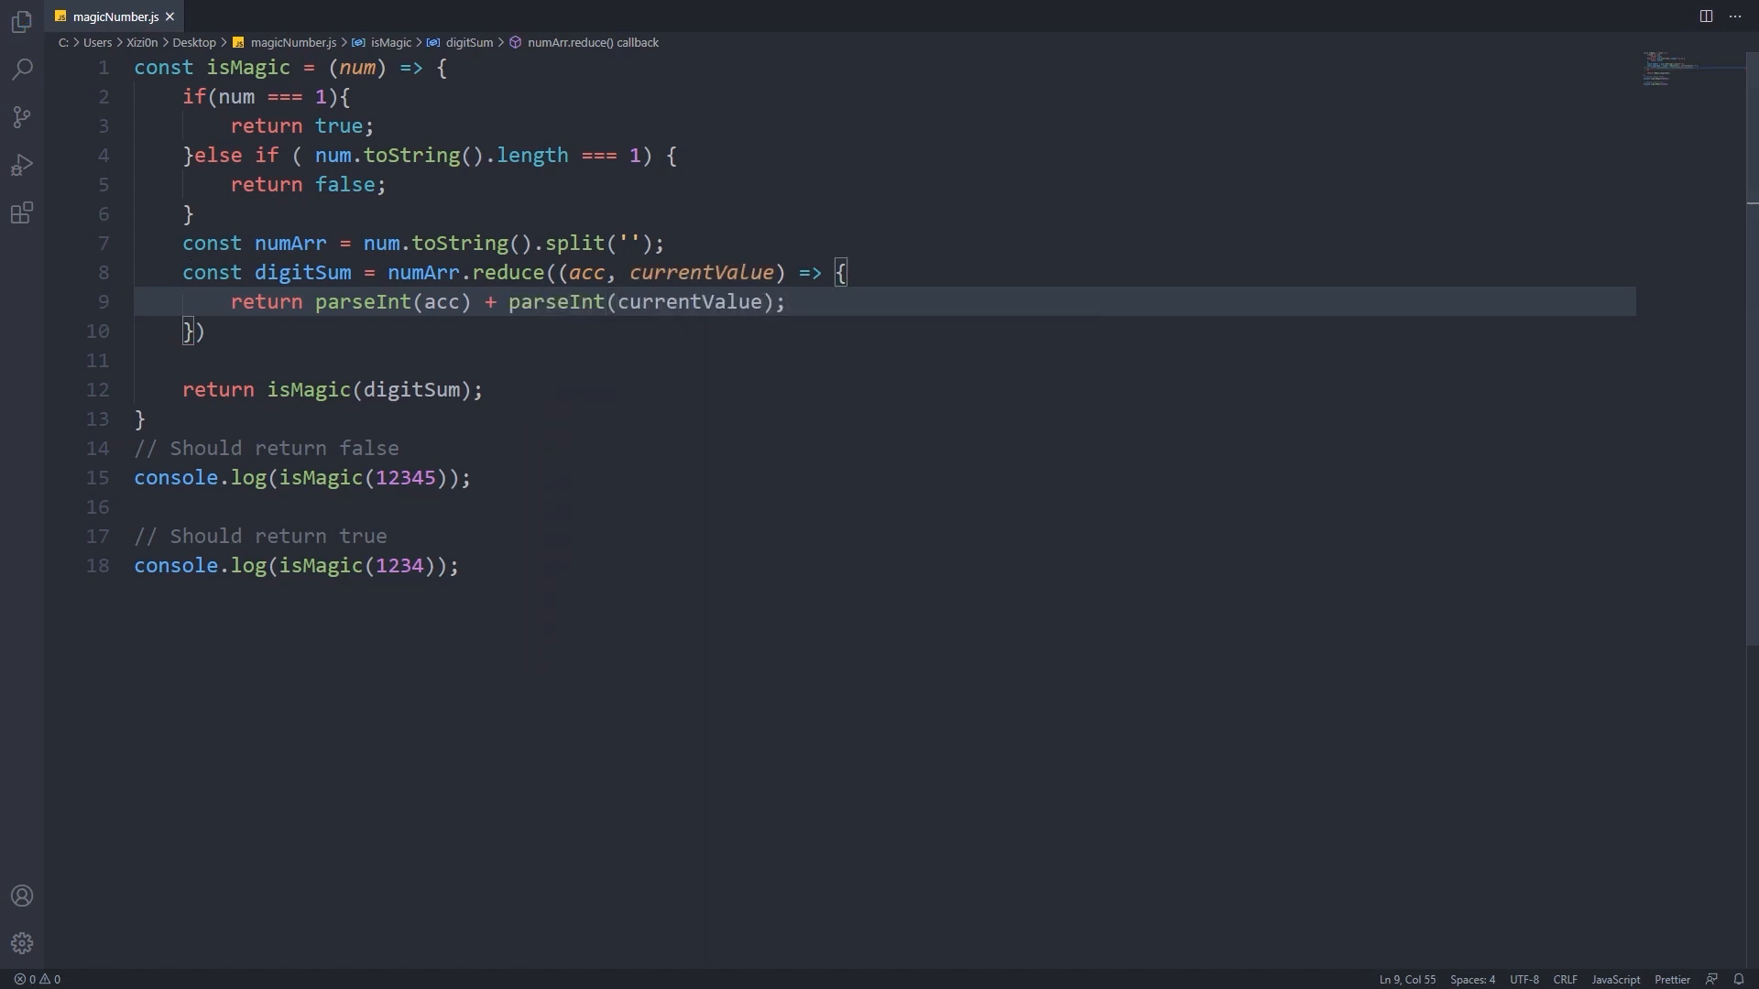